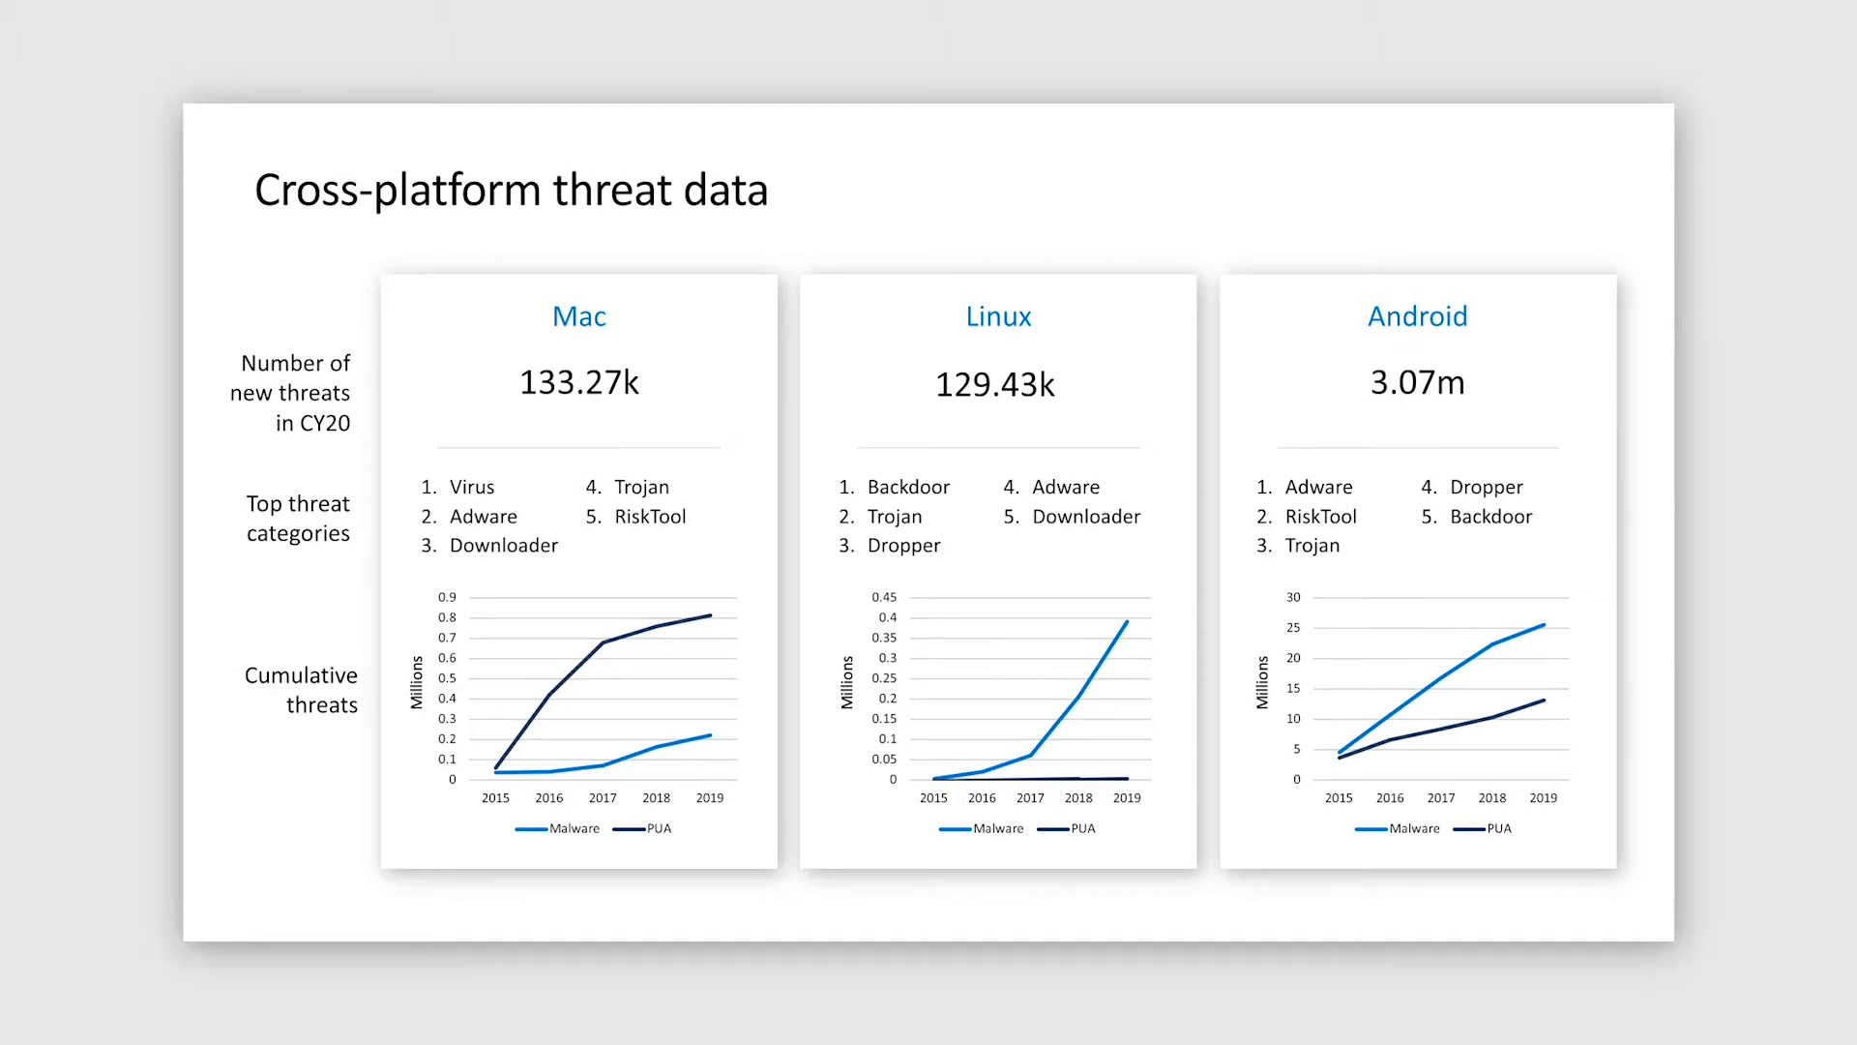
# Step: Advance the slideshow from the cross-platform threat data slide to 'What's new for Mac'
pyautogui.press('Right')
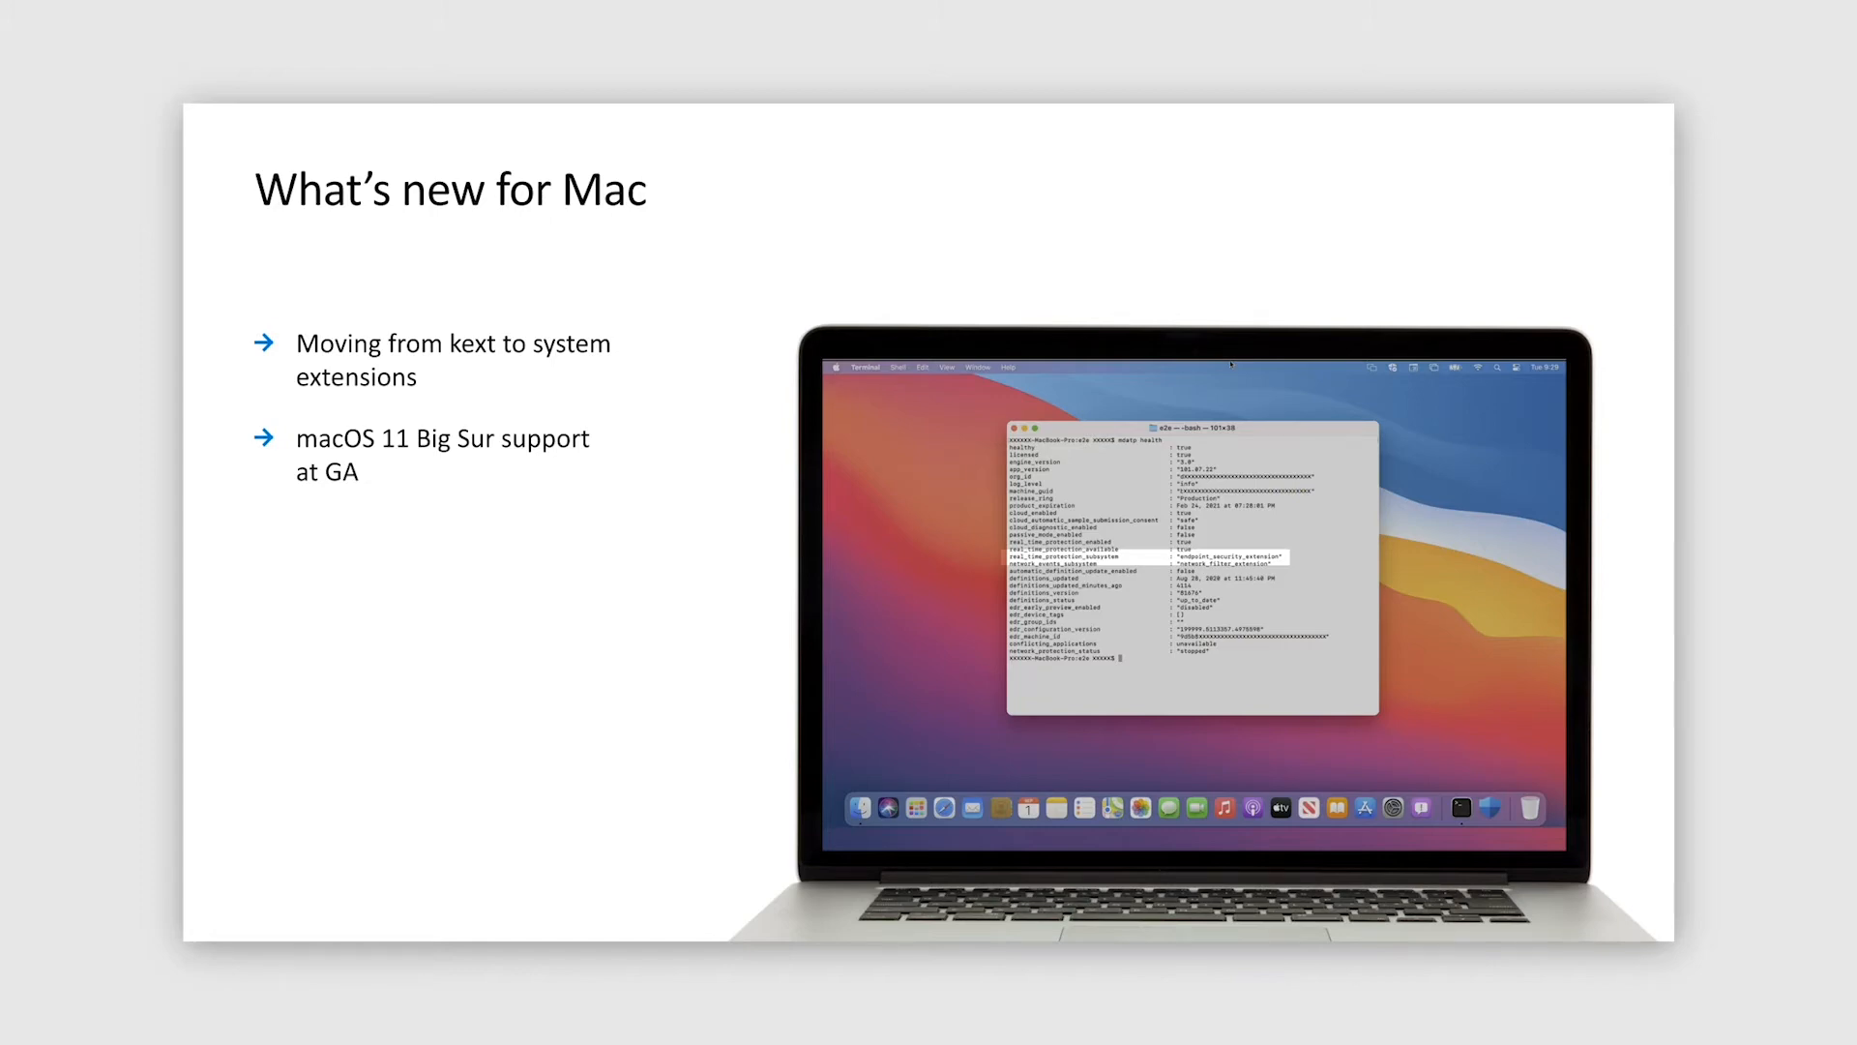
# Step: Advance to 'What's new for Mac, continued' on threat and vulnerability management
pyautogui.press('right')
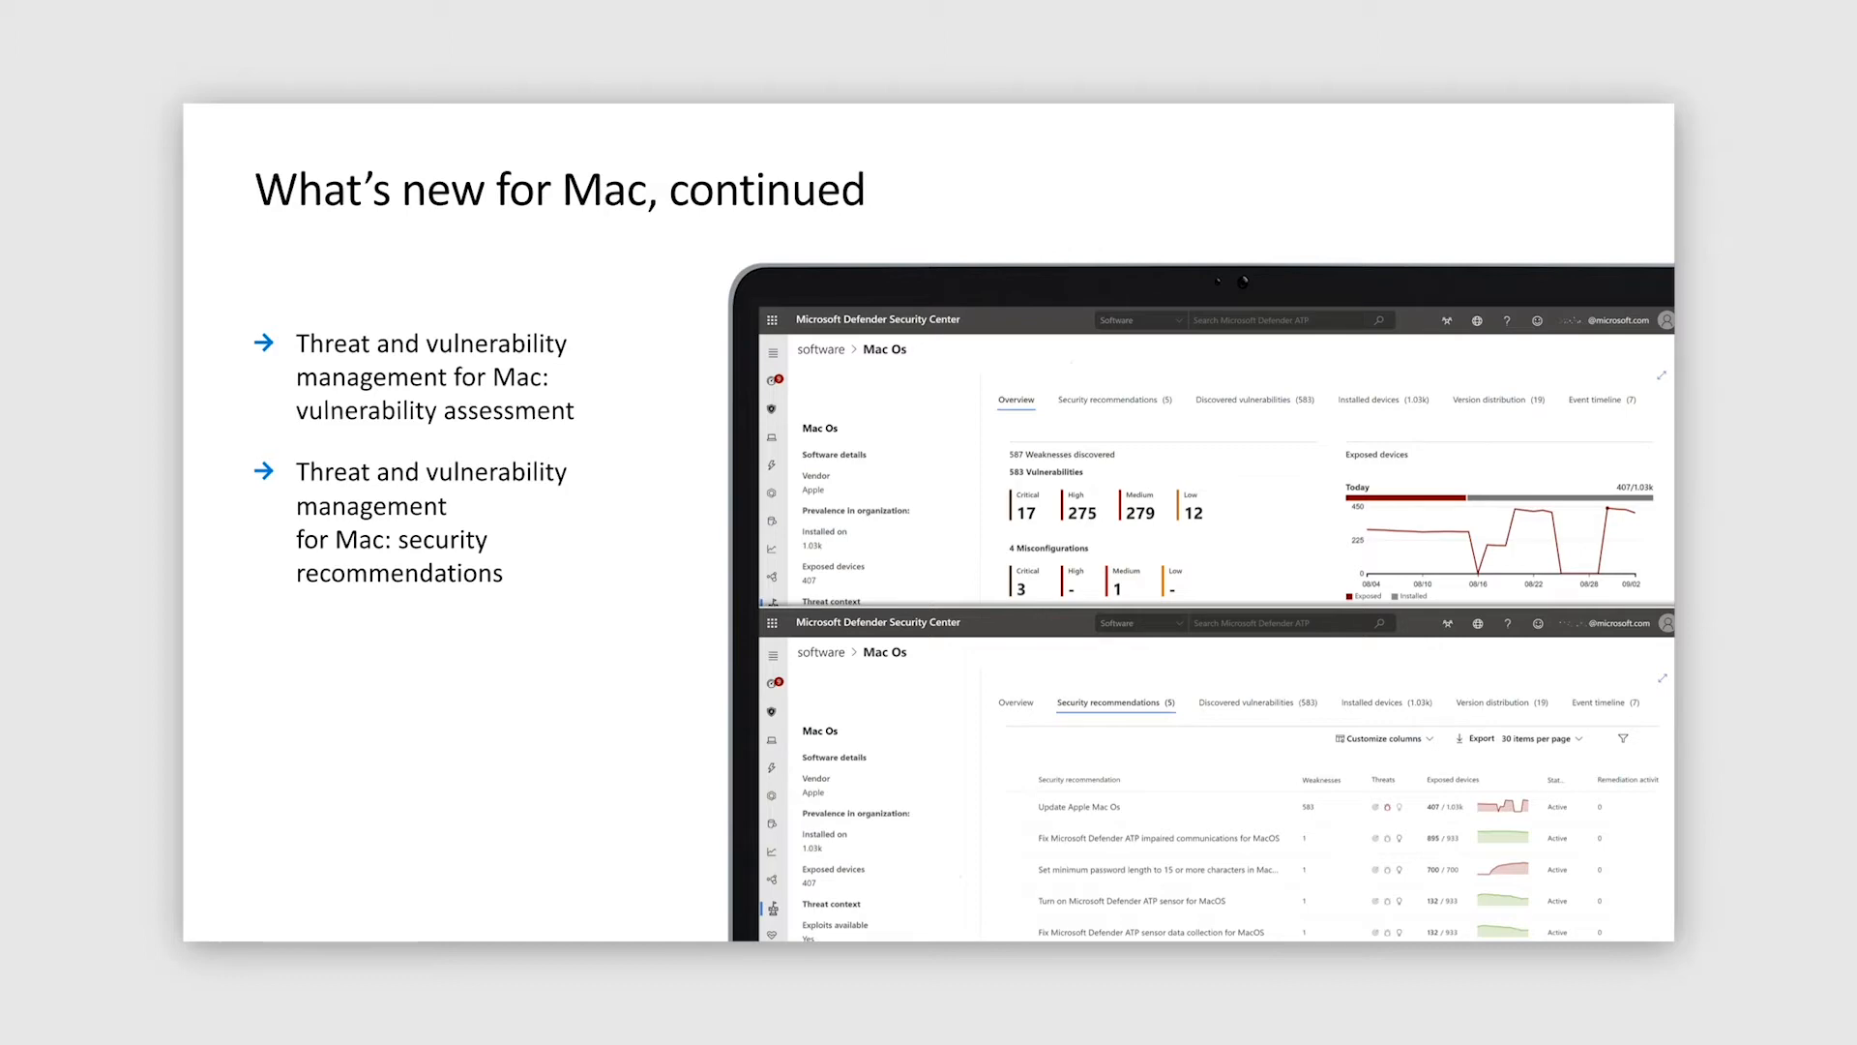
# Step: Advance to 'What's next for Mac, continued' on post-breach detections and EDR response
pyautogui.press('Right')
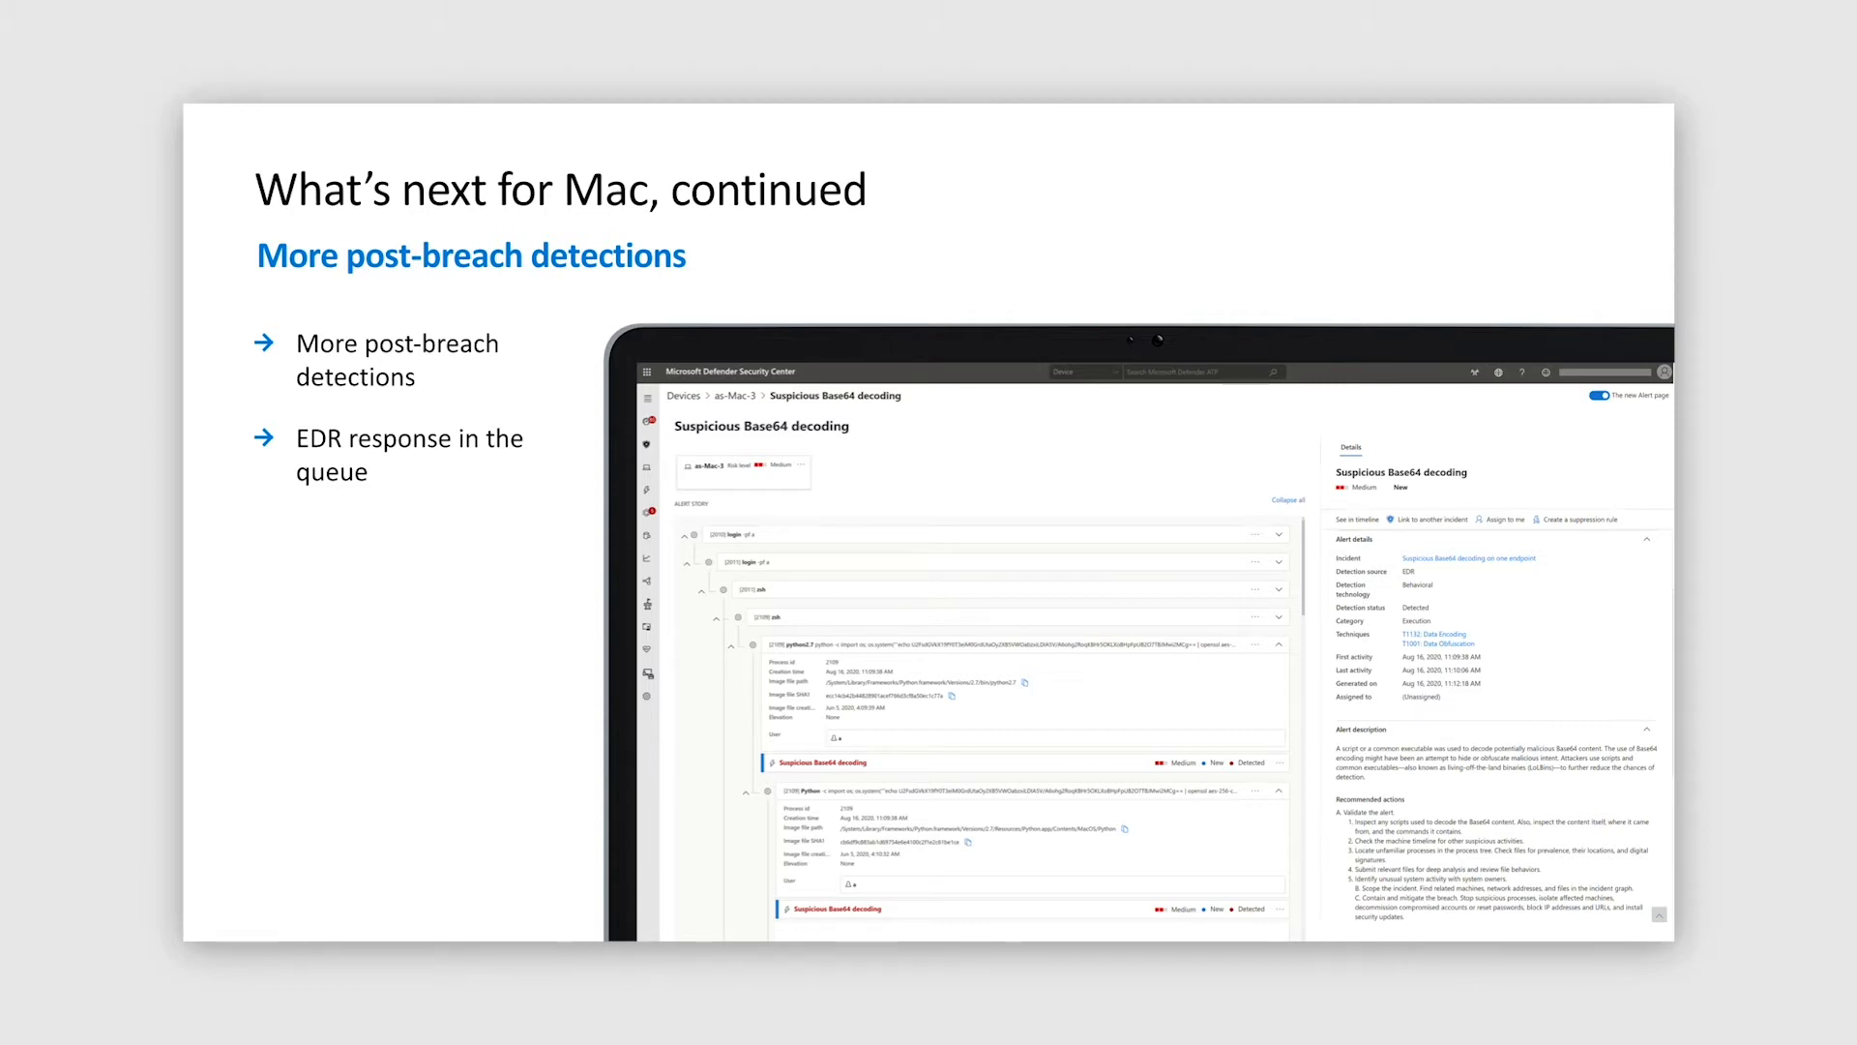
# Step: Advance to 'Improved deployment via Microsoft Endpoint Manager' for Defender on Mac
pyautogui.press('Right')
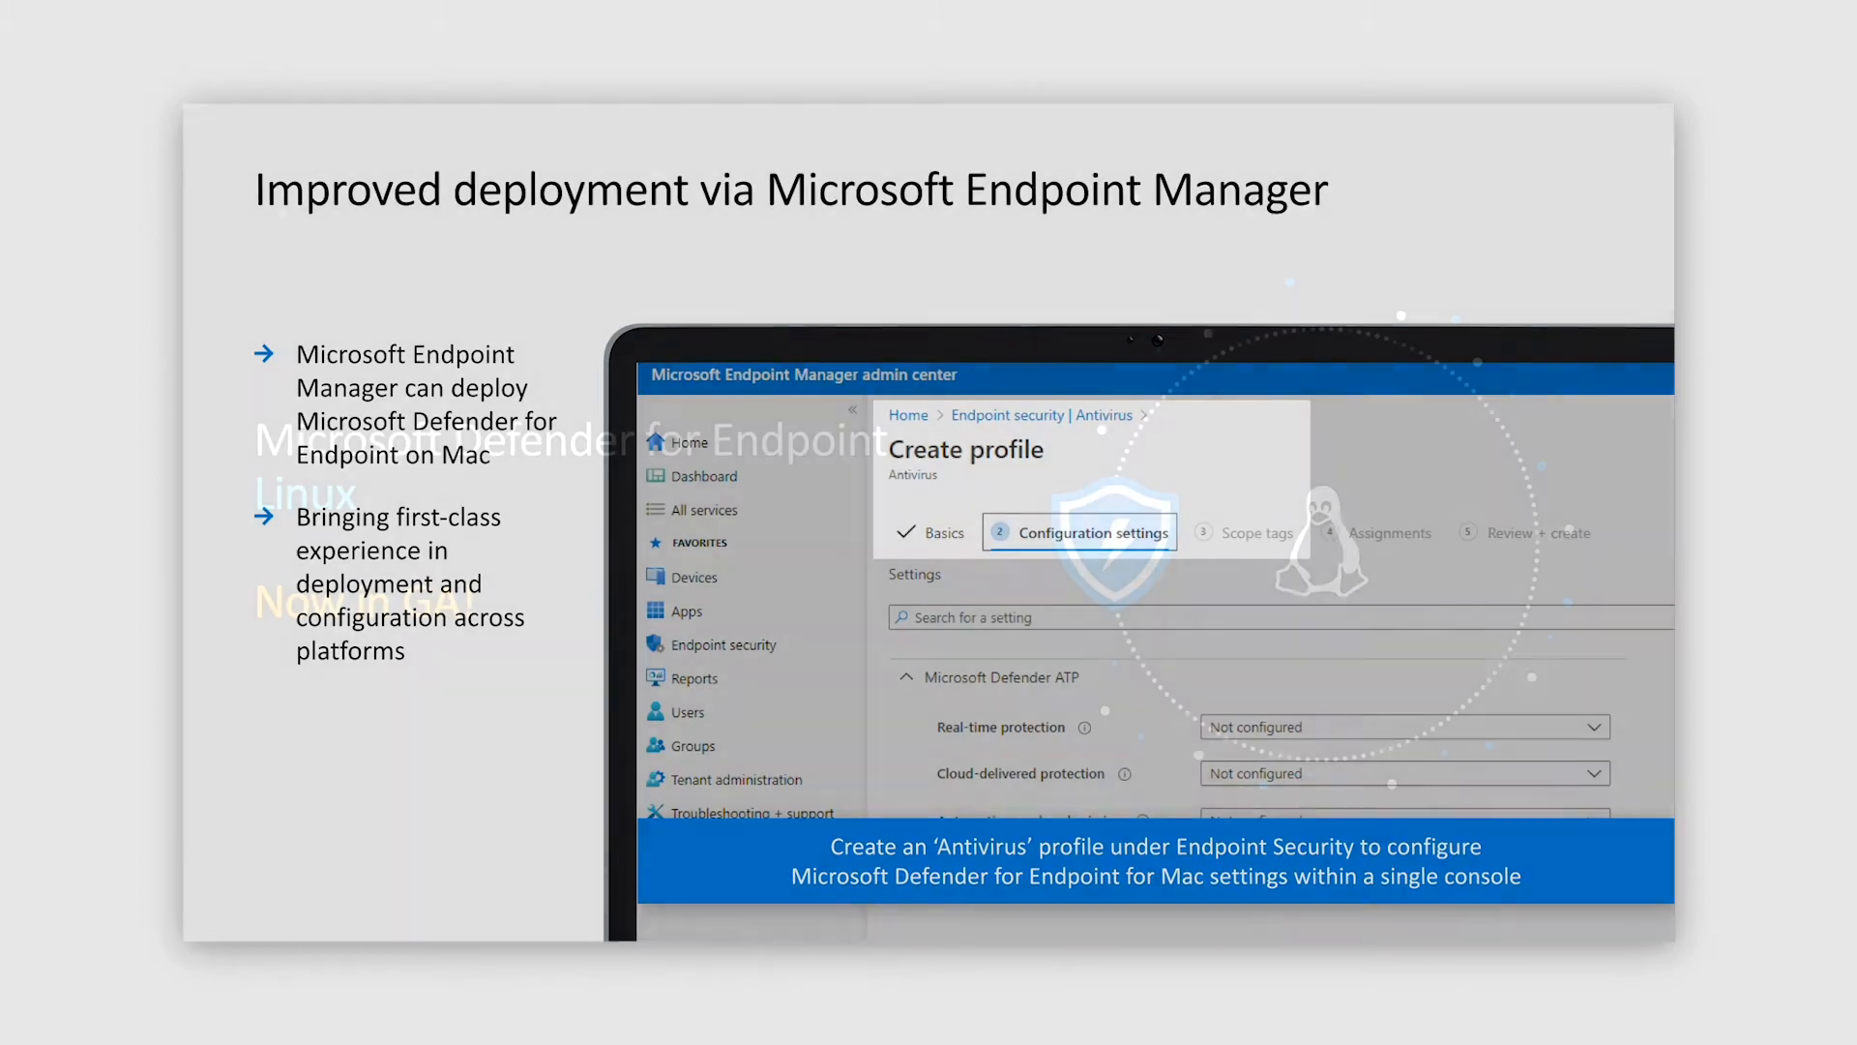
# Step: Advance to 'What's next for Linux' covering EDR and threat and vulnerability management
pyautogui.press('right')
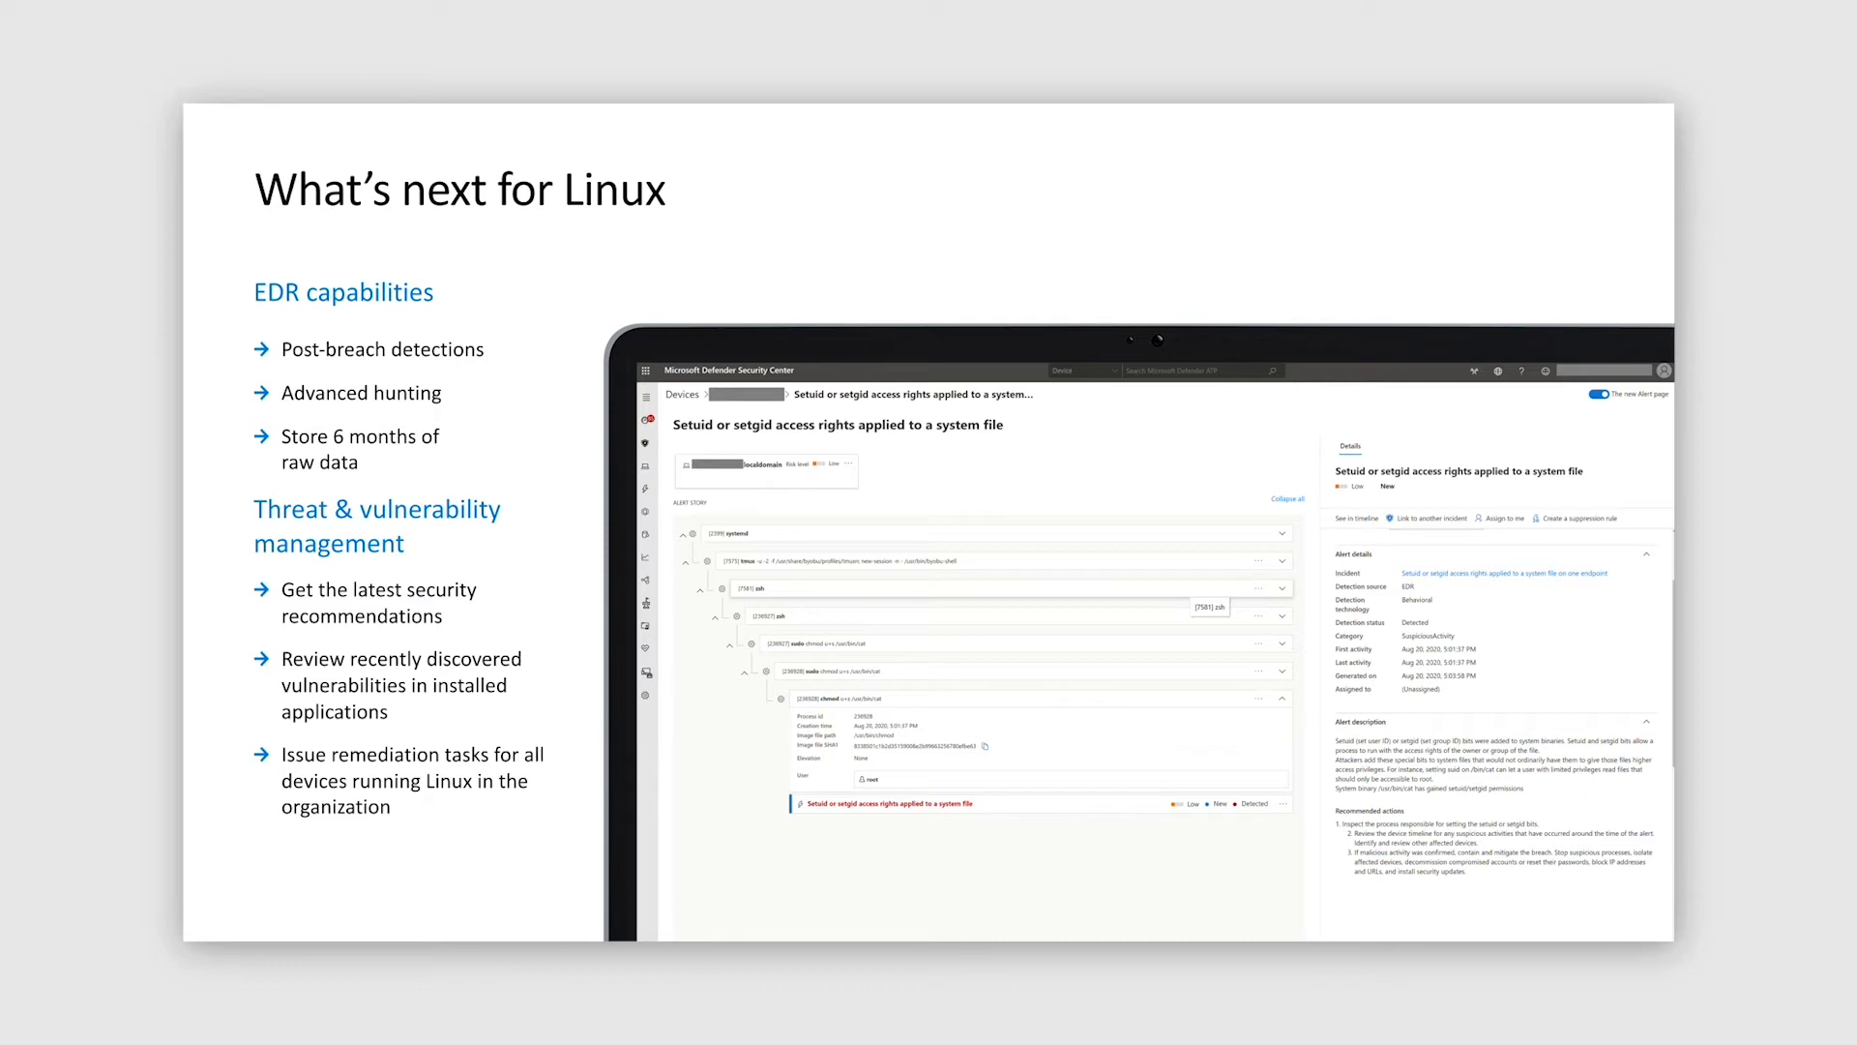
pyautogui.press('Right')
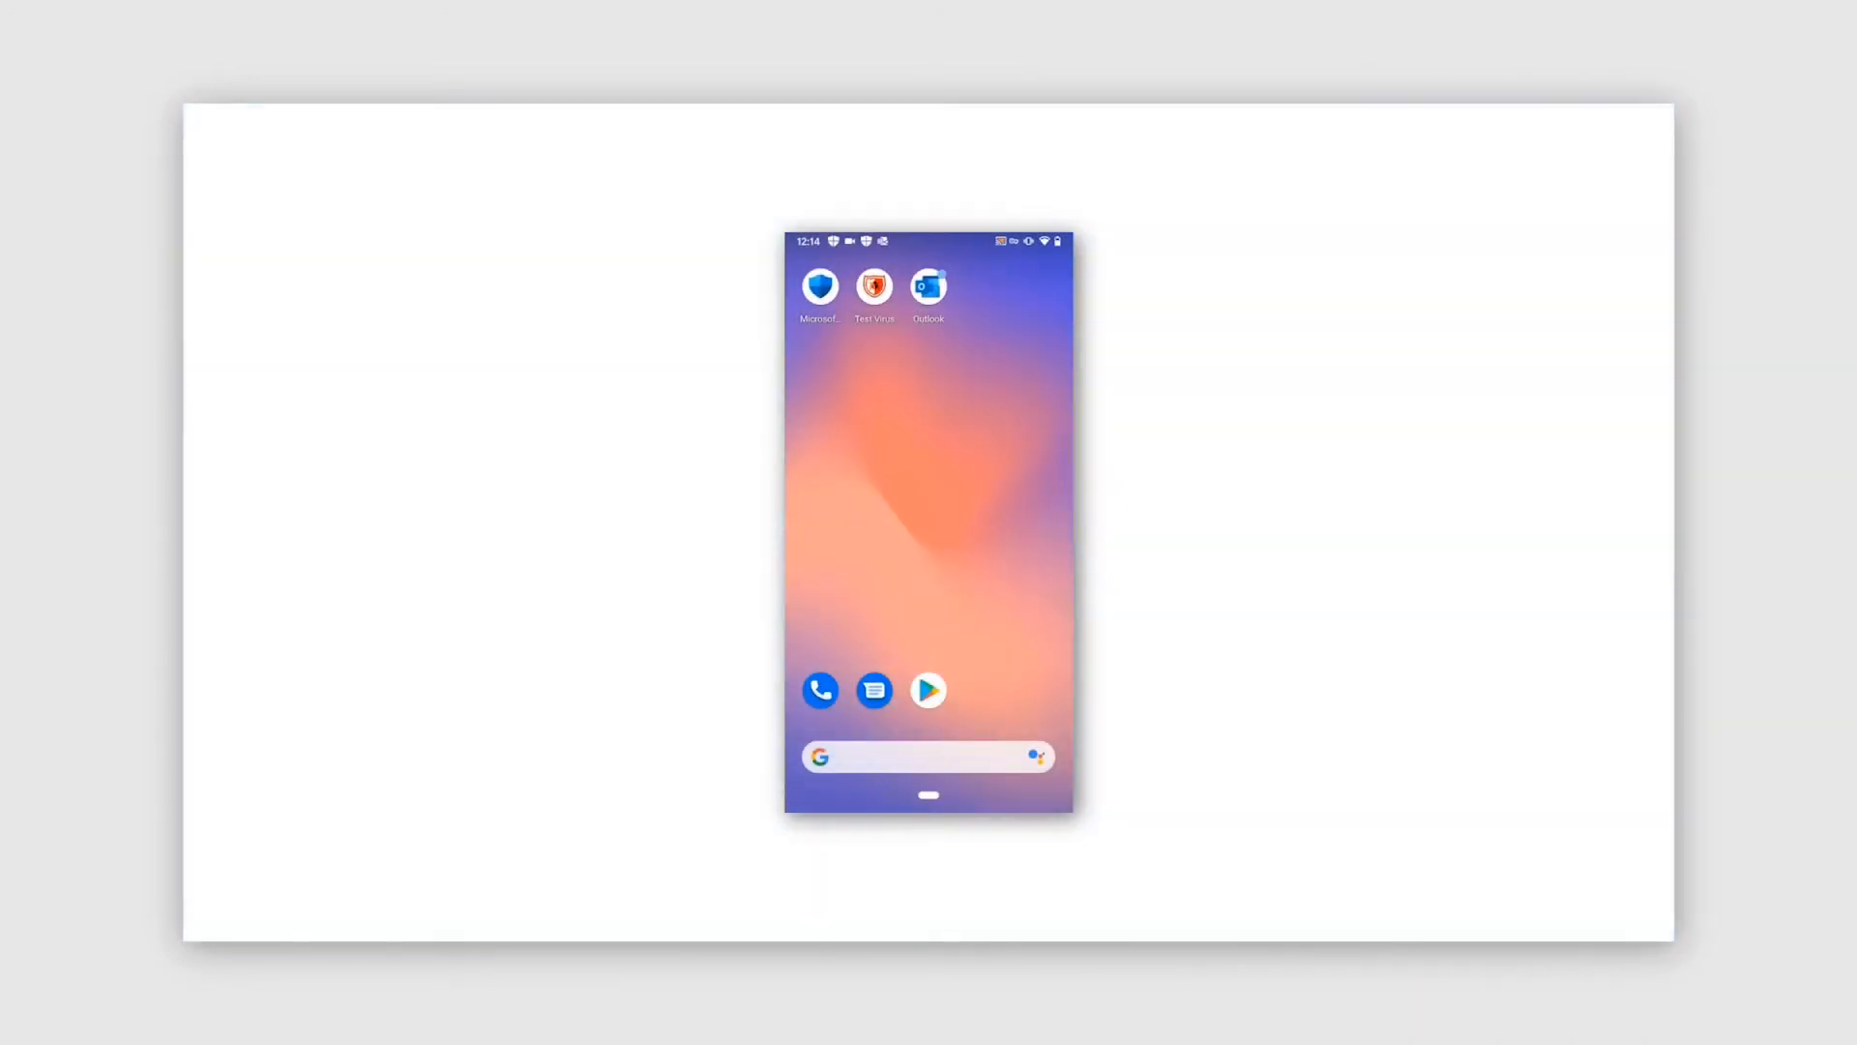
# Step: Launch Microsoft Defender on the Android phone and scan apps to reveal the Test Virus threat
pyautogui.click(819, 287)
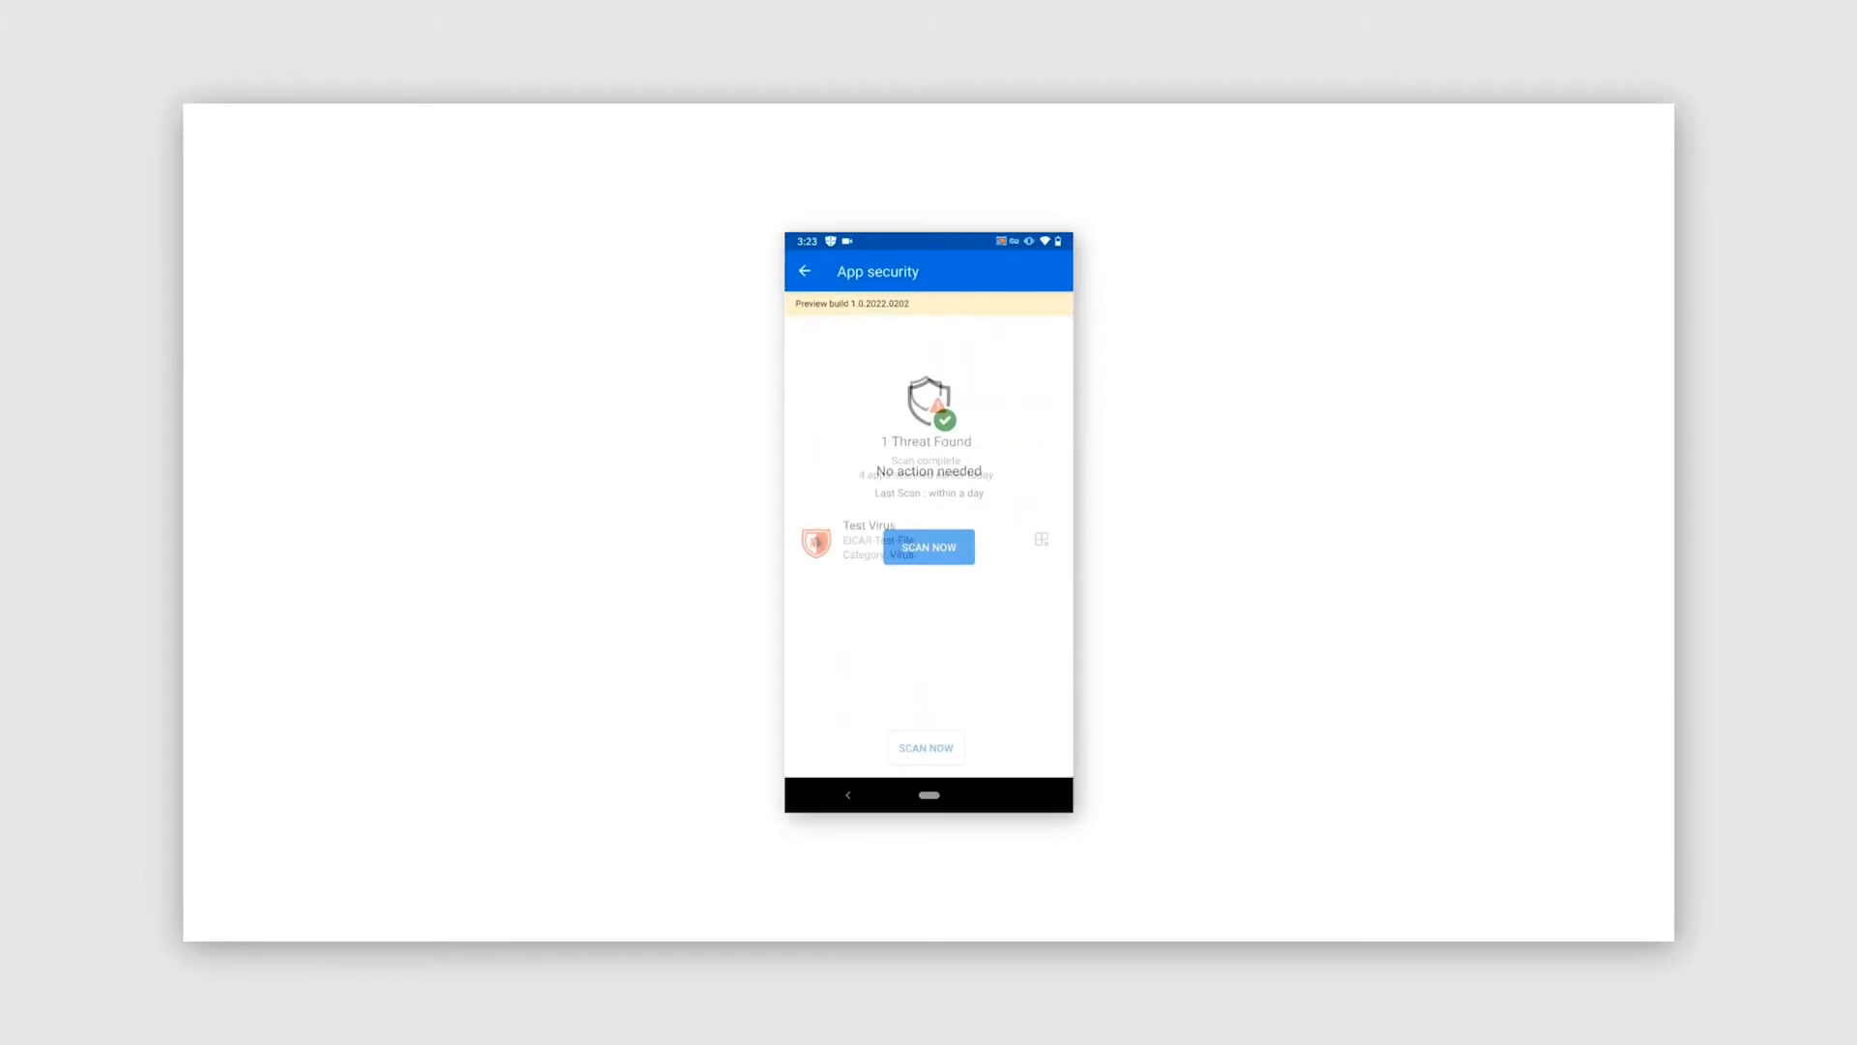
pyautogui.click(804, 271)
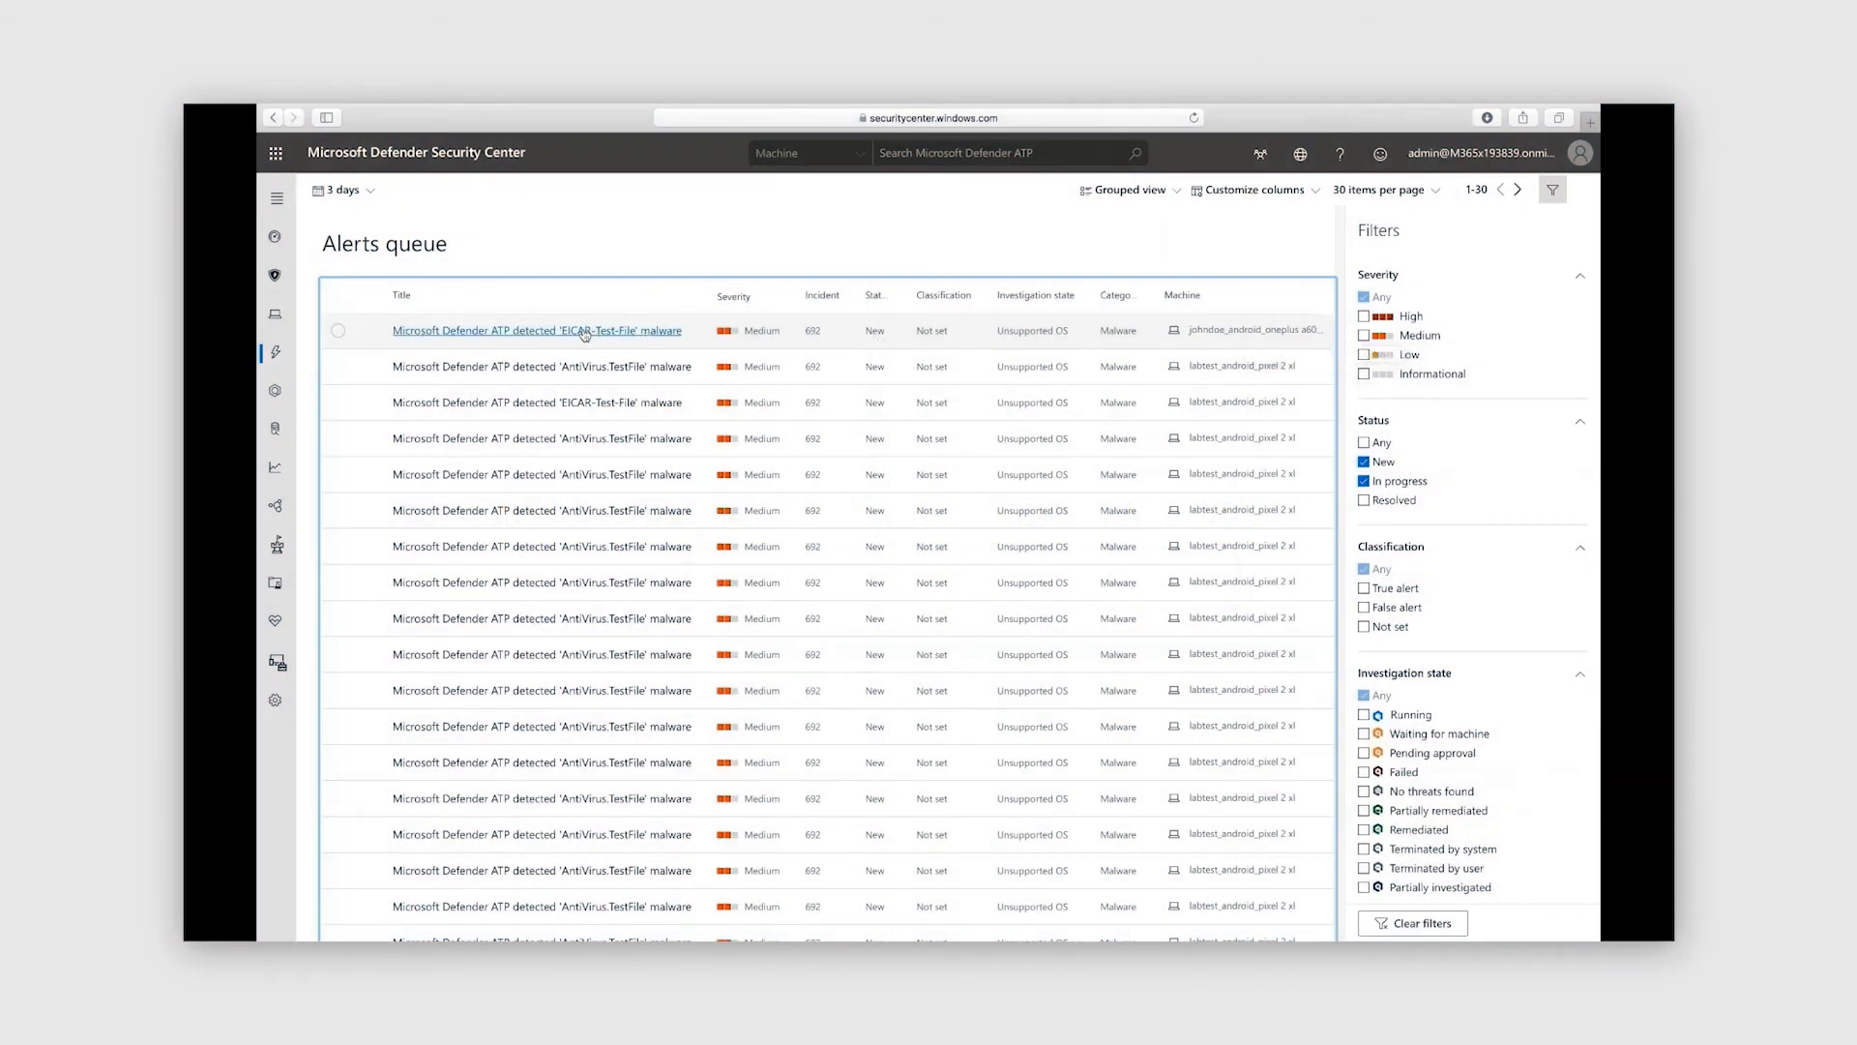
# Step: Open the EICAR-Test-File alert and scroll through file detections to worldwide prevalence
pyautogui.click(537, 328)
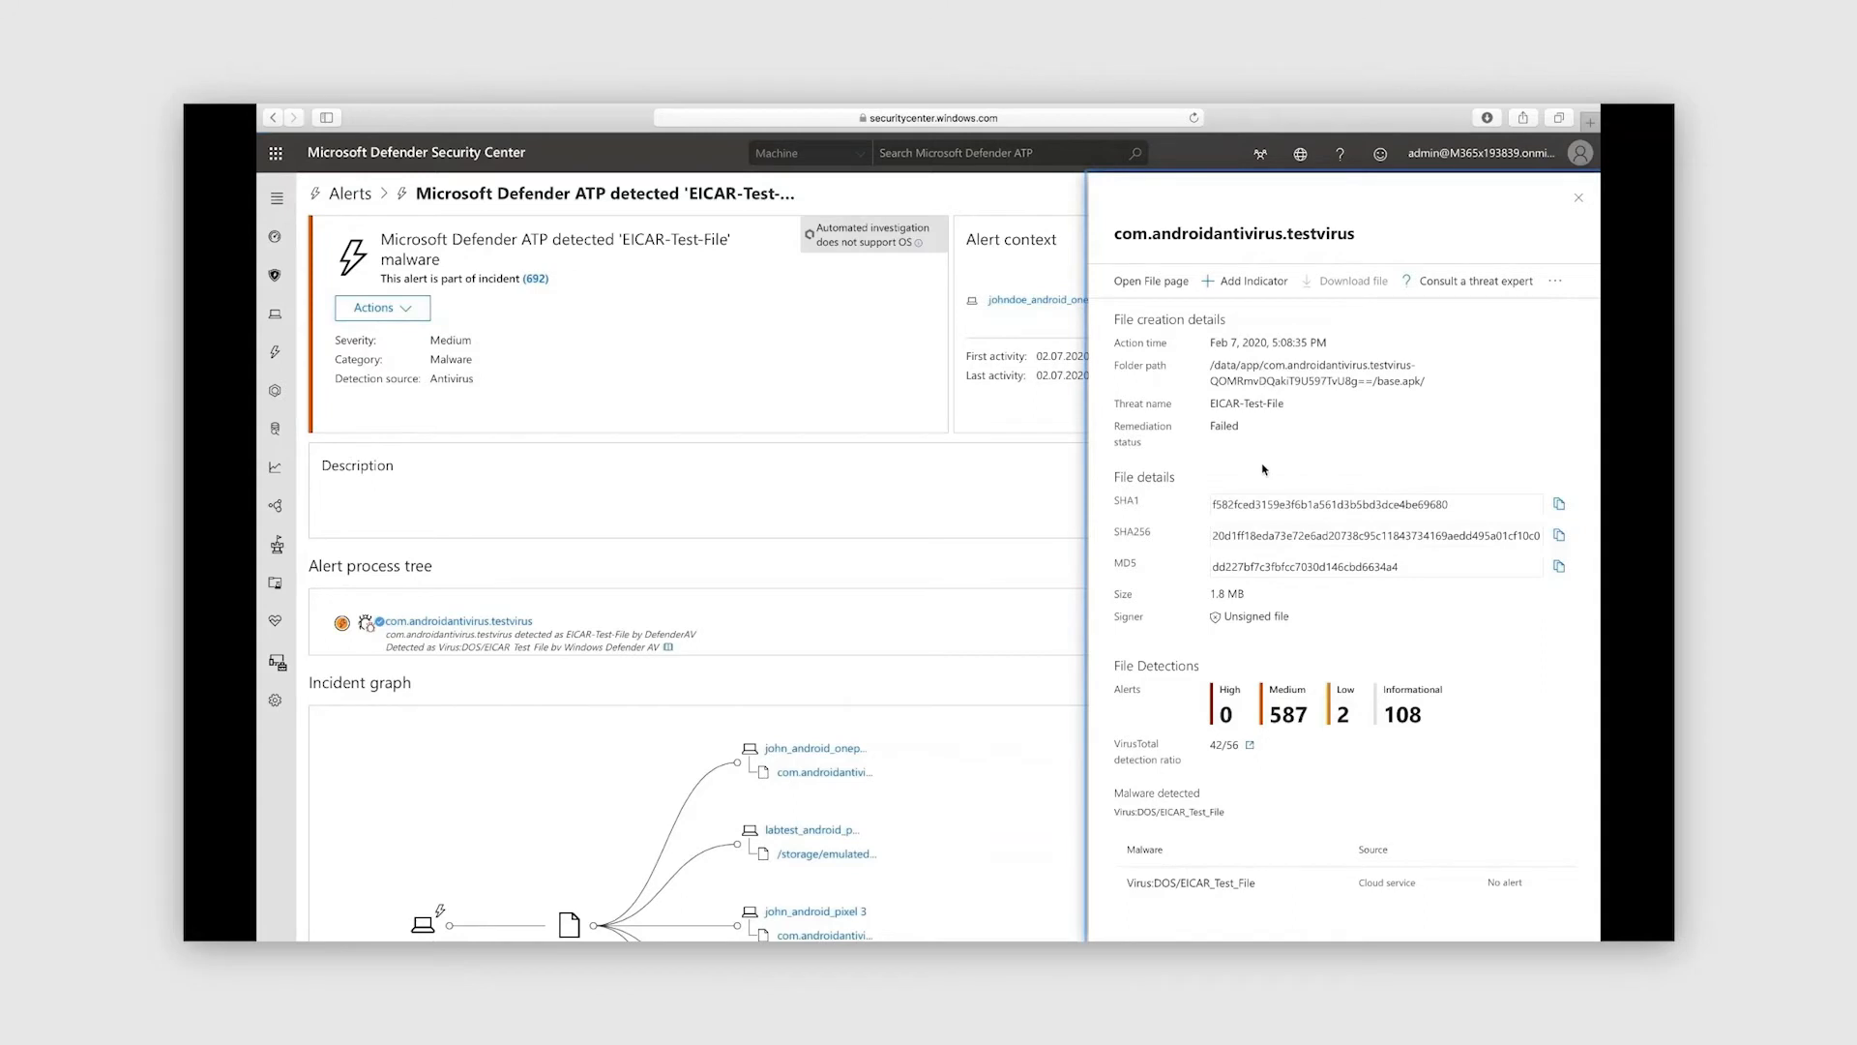
pyautogui.scroll(-3)
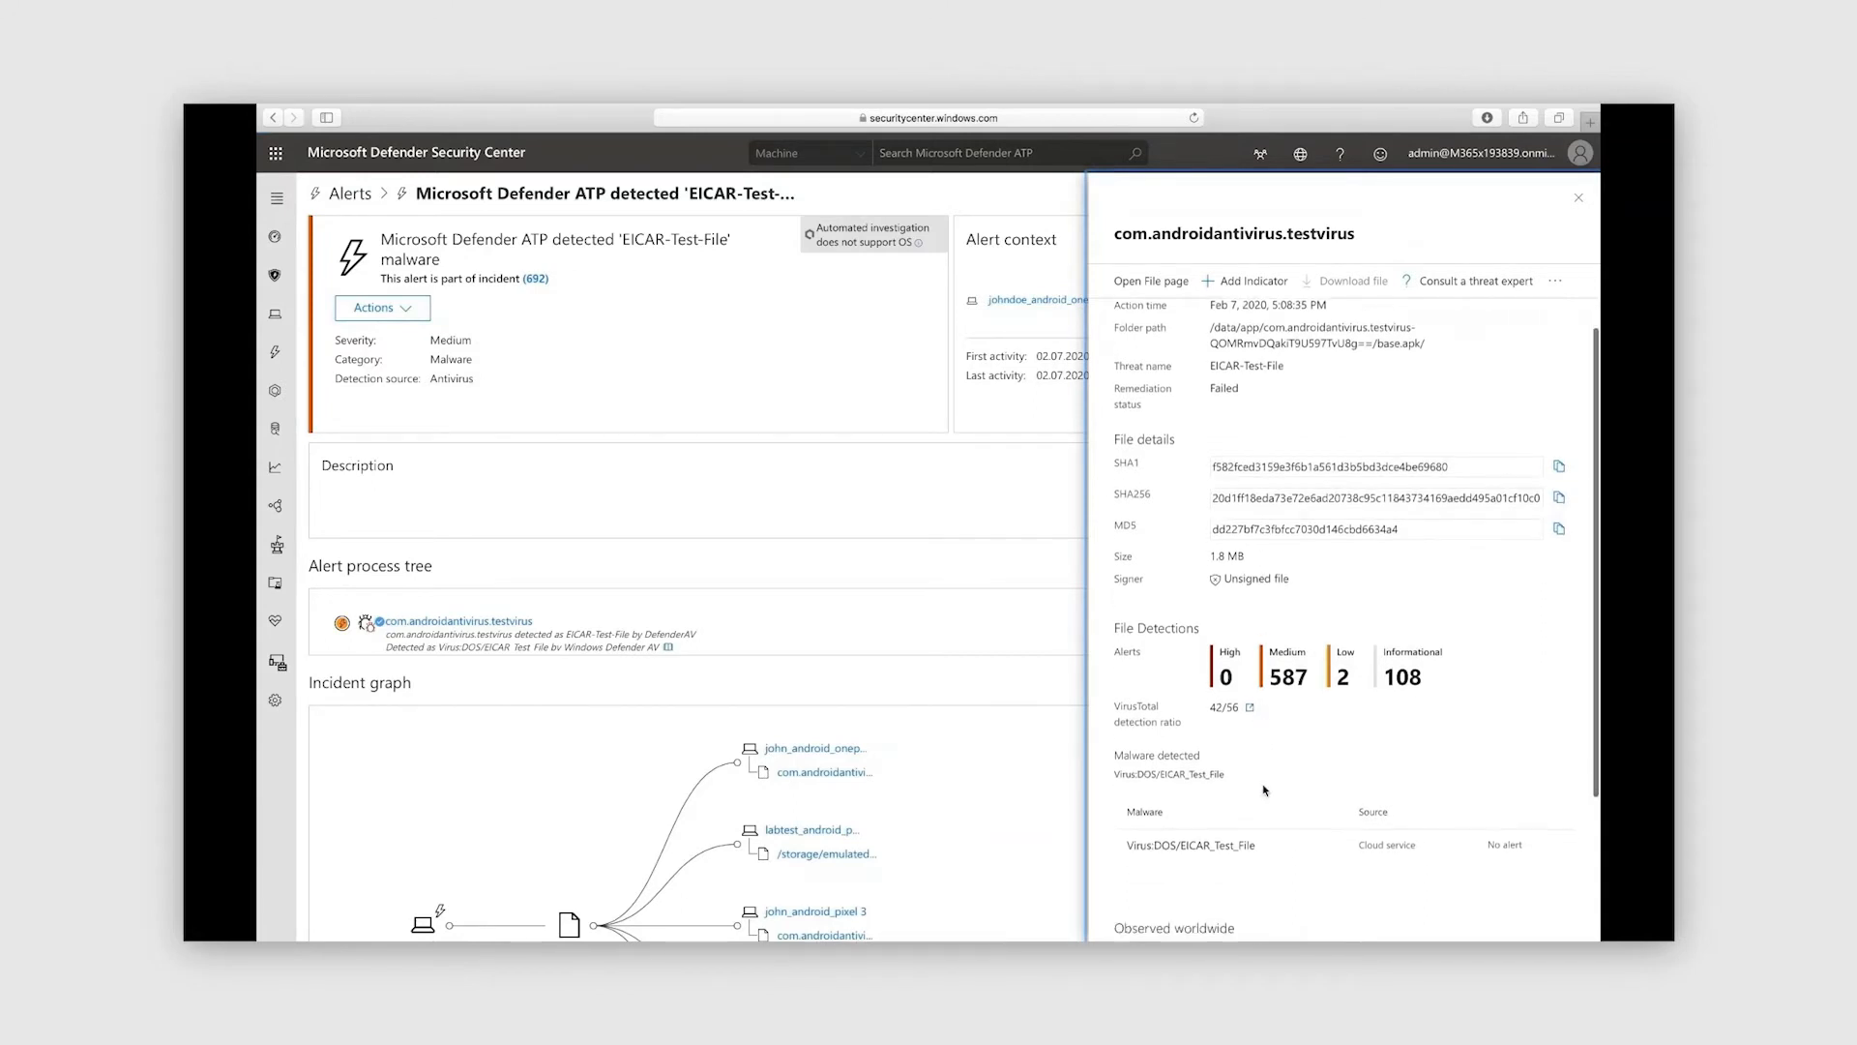
pyautogui.scroll(-3)
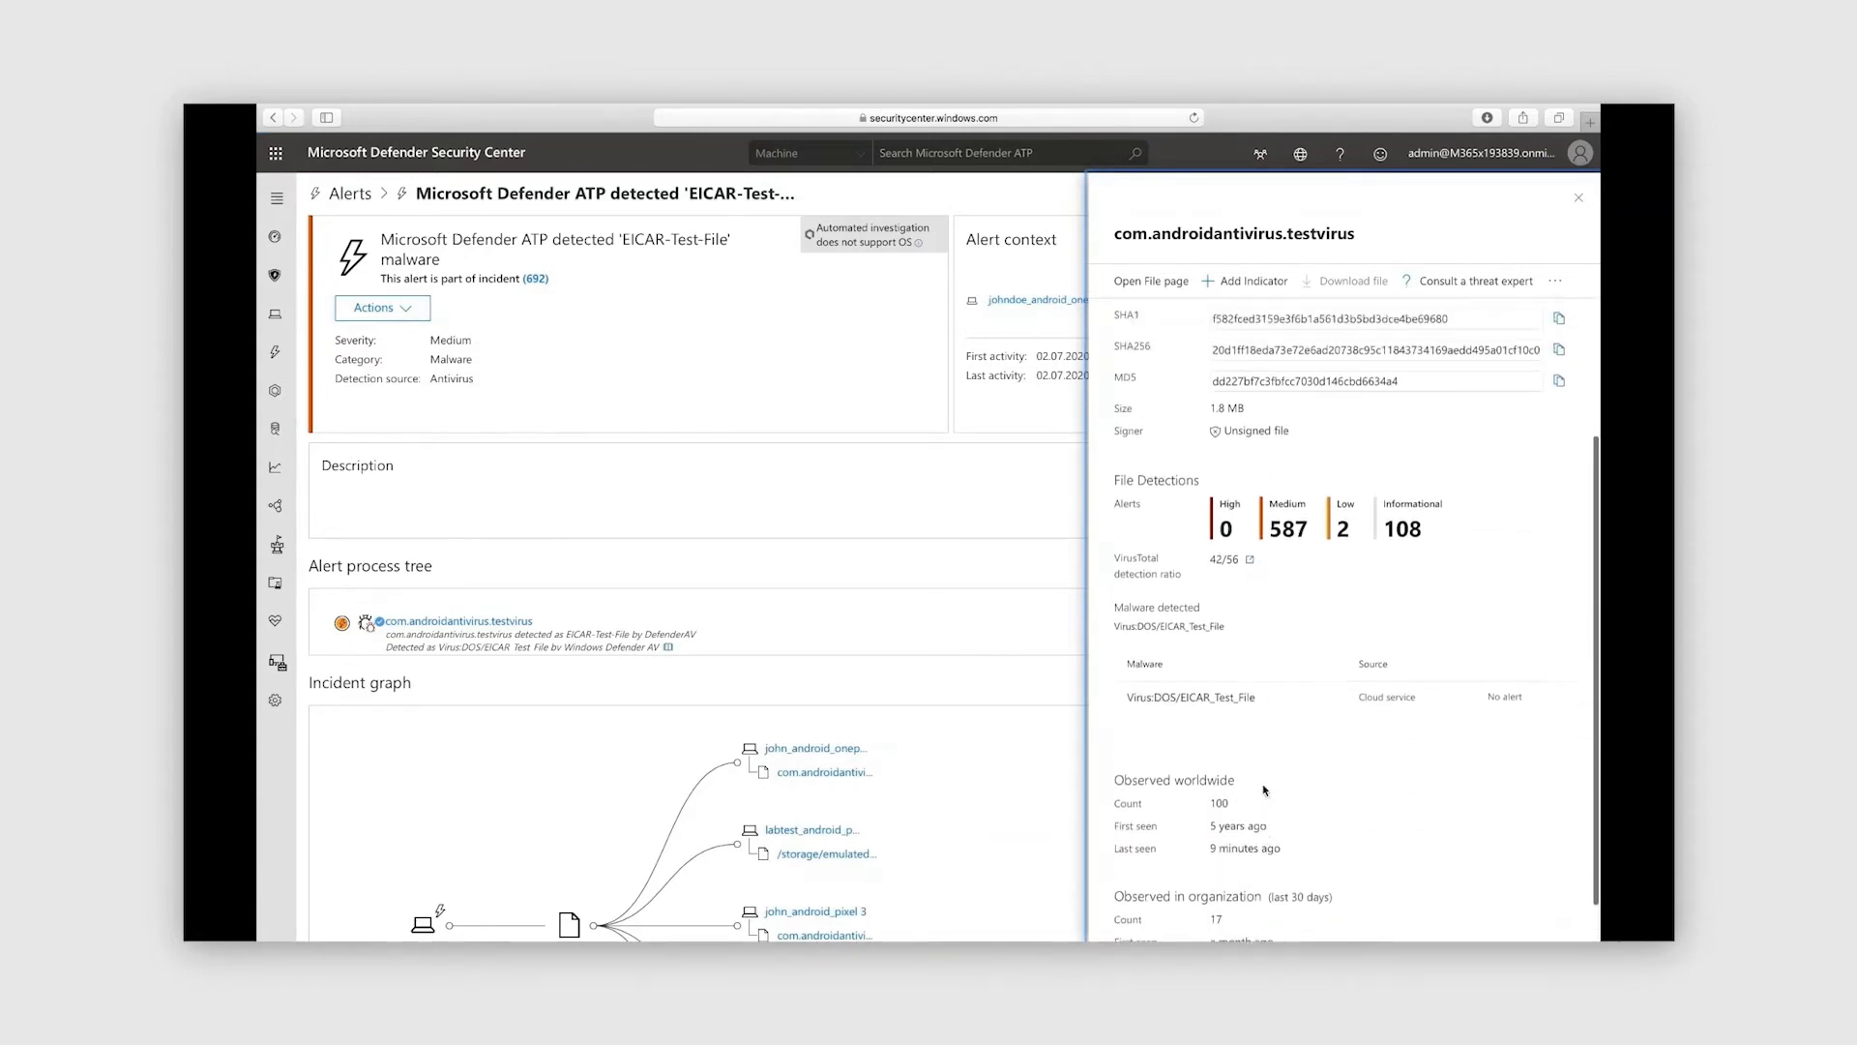
pyautogui.scroll(3)
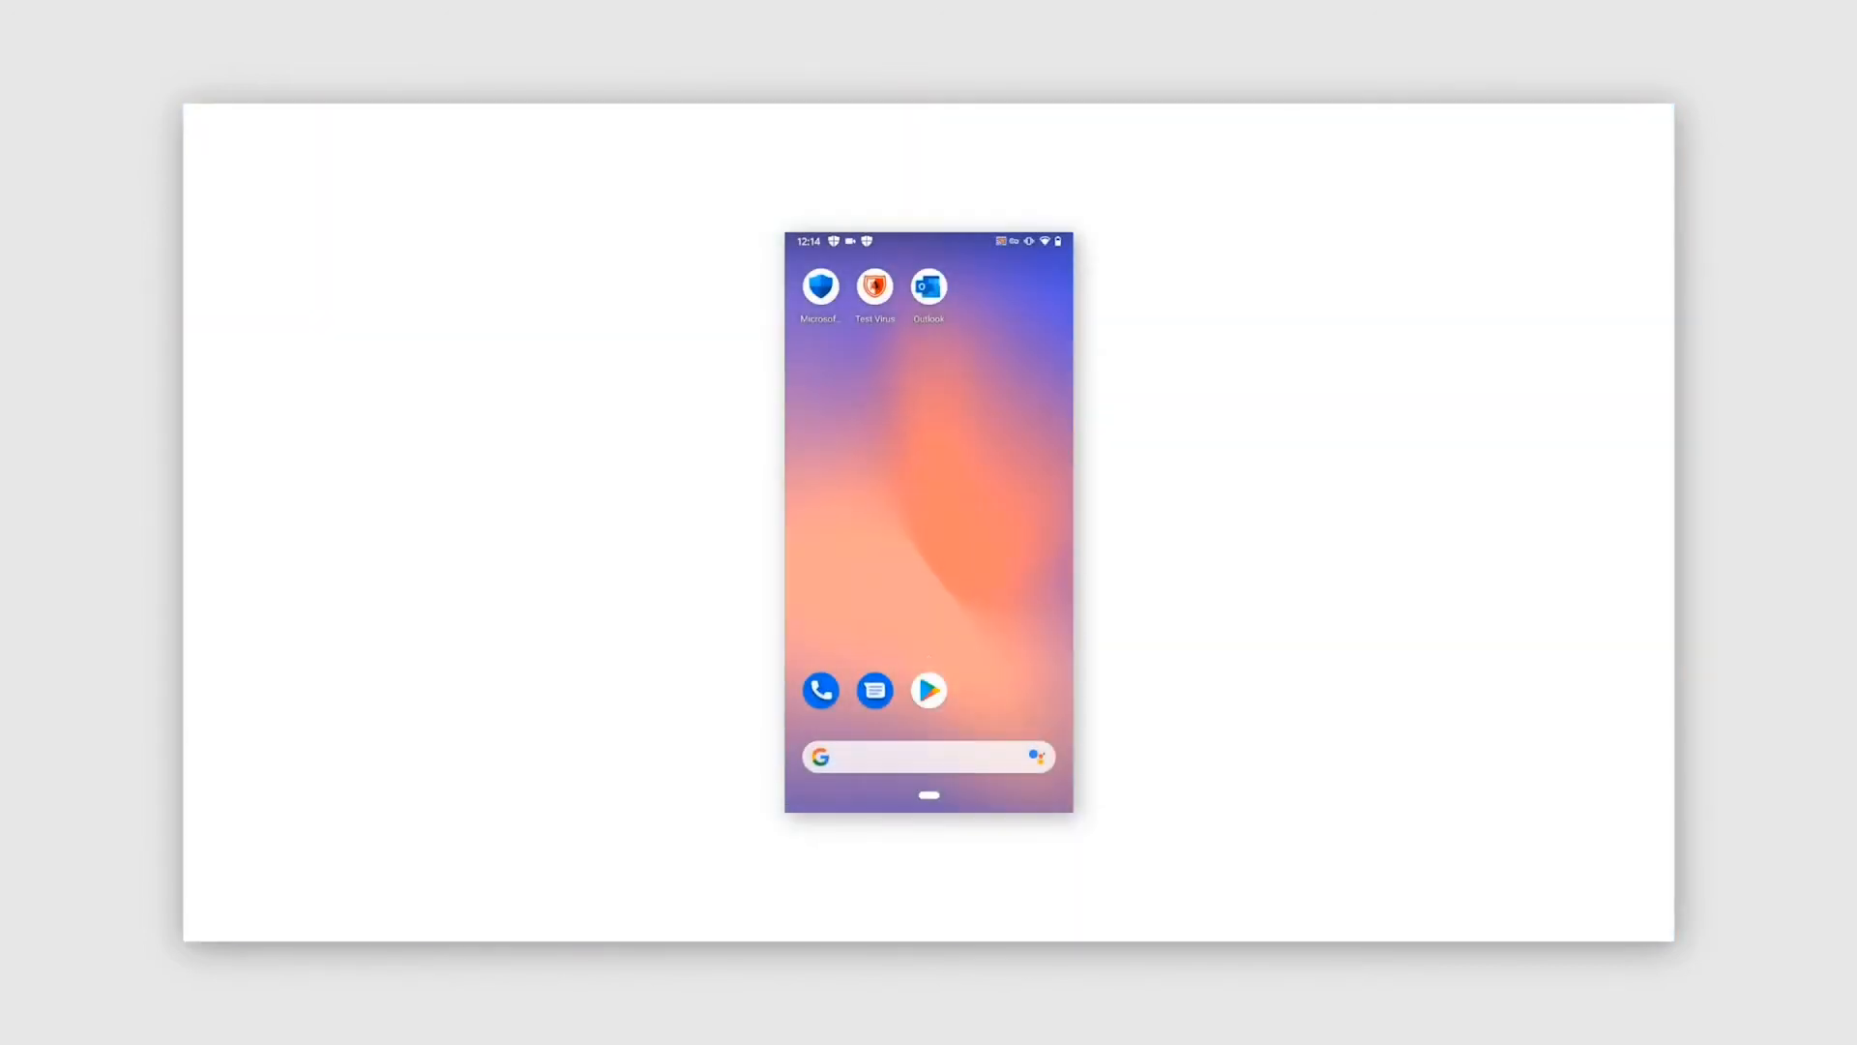
# Step: In Defender's App security, select the Test Virus threat and confirm uninstalling it
pyautogui.click(929, 286)
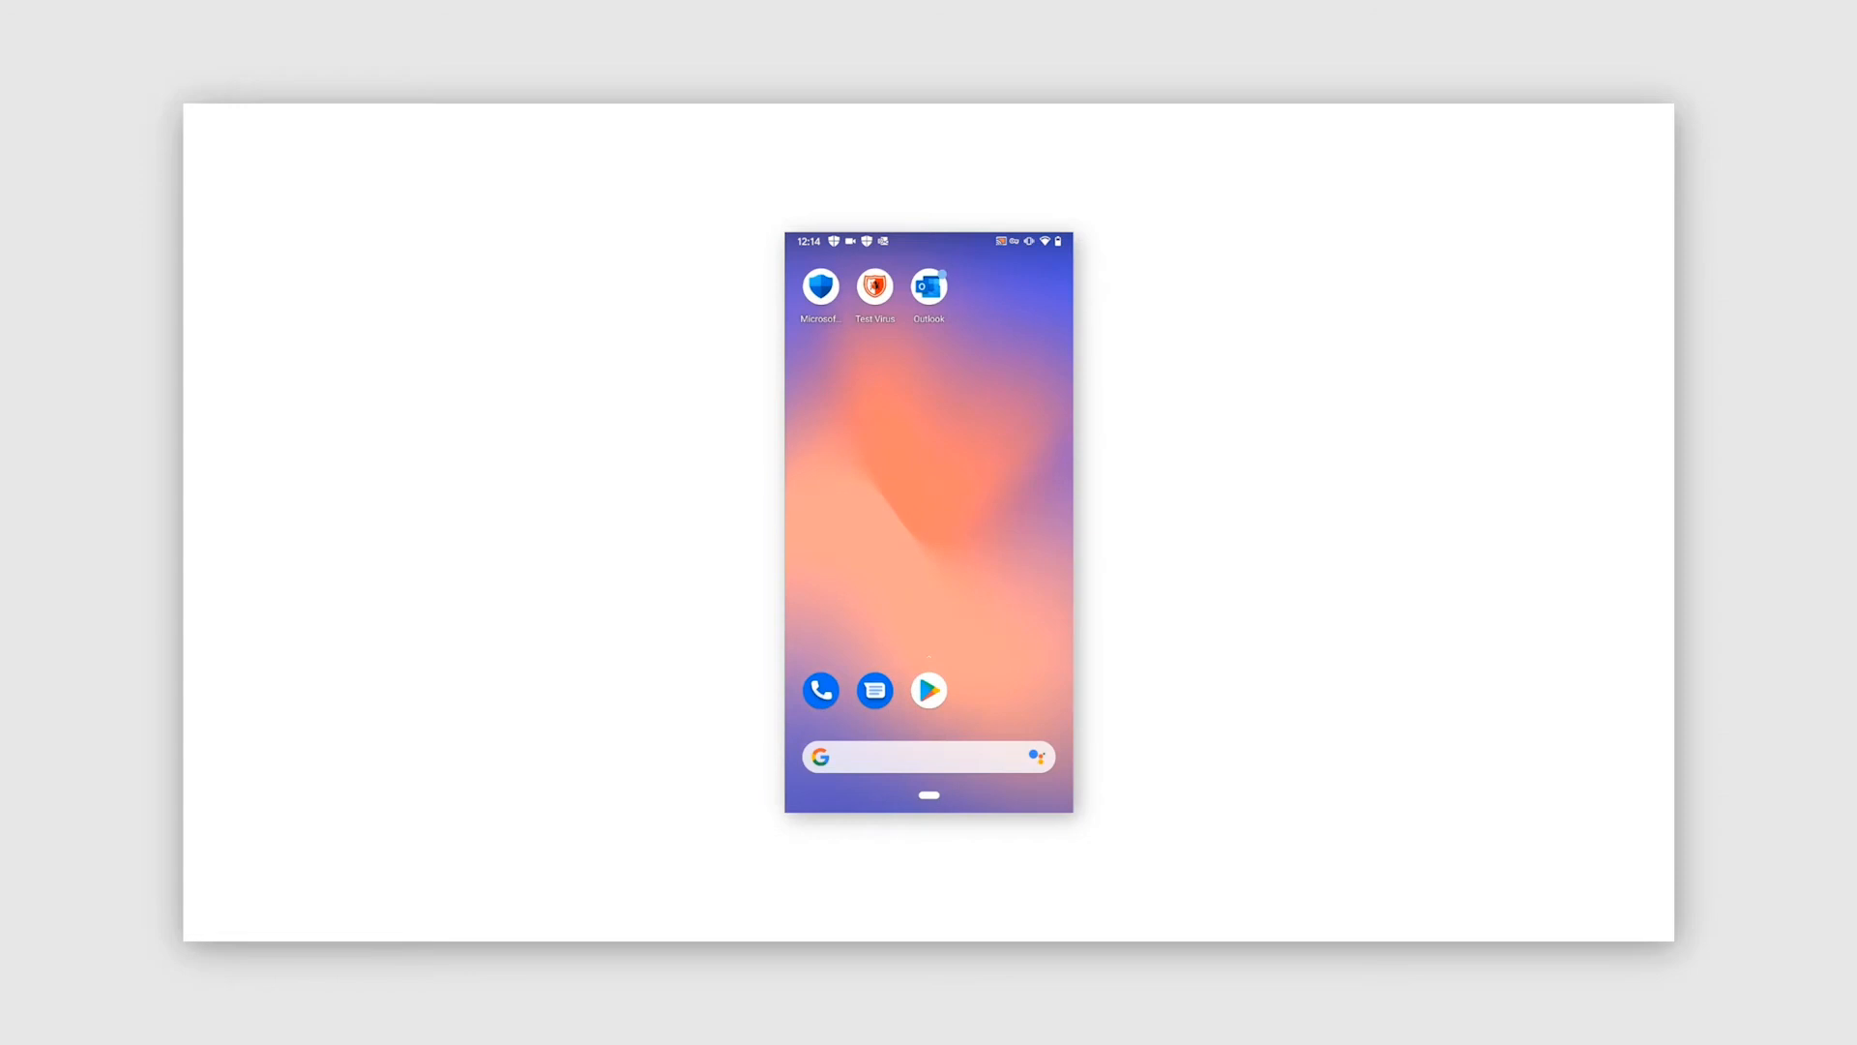
pyautogui.click(819, 285)
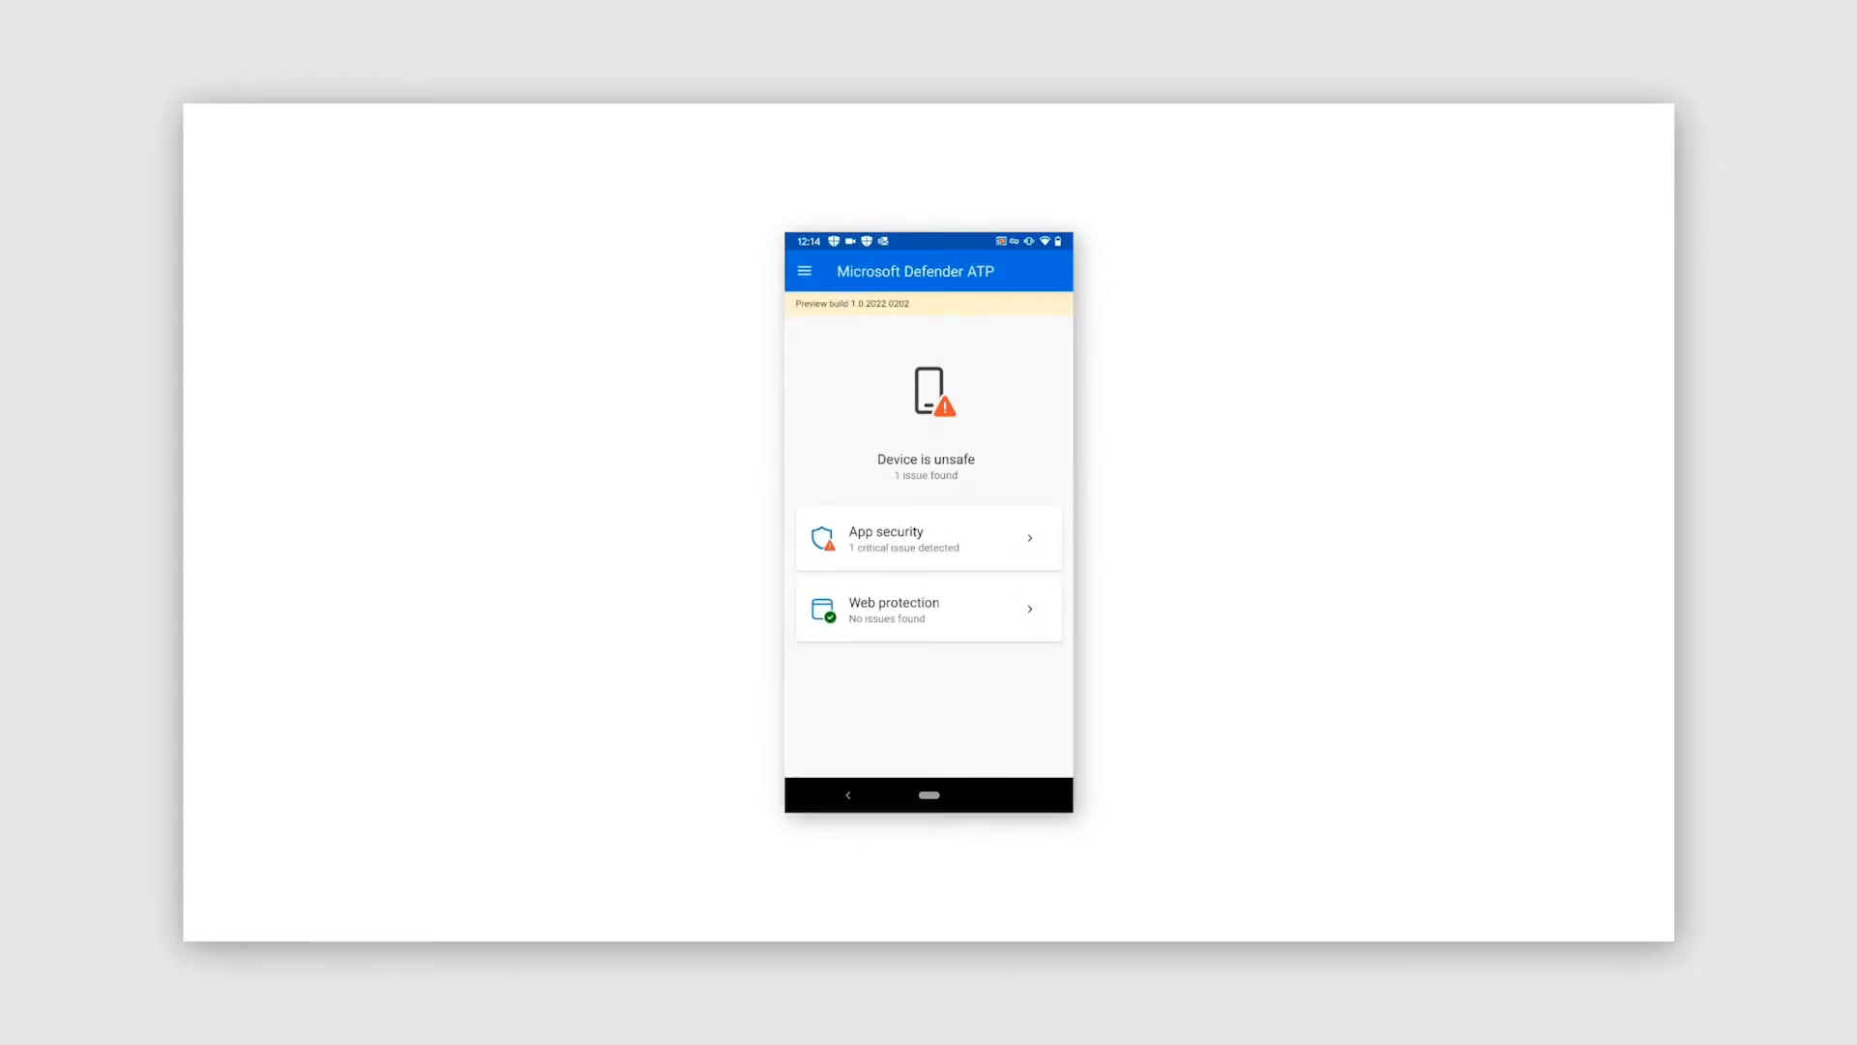
pyautogui.click(928, 538)
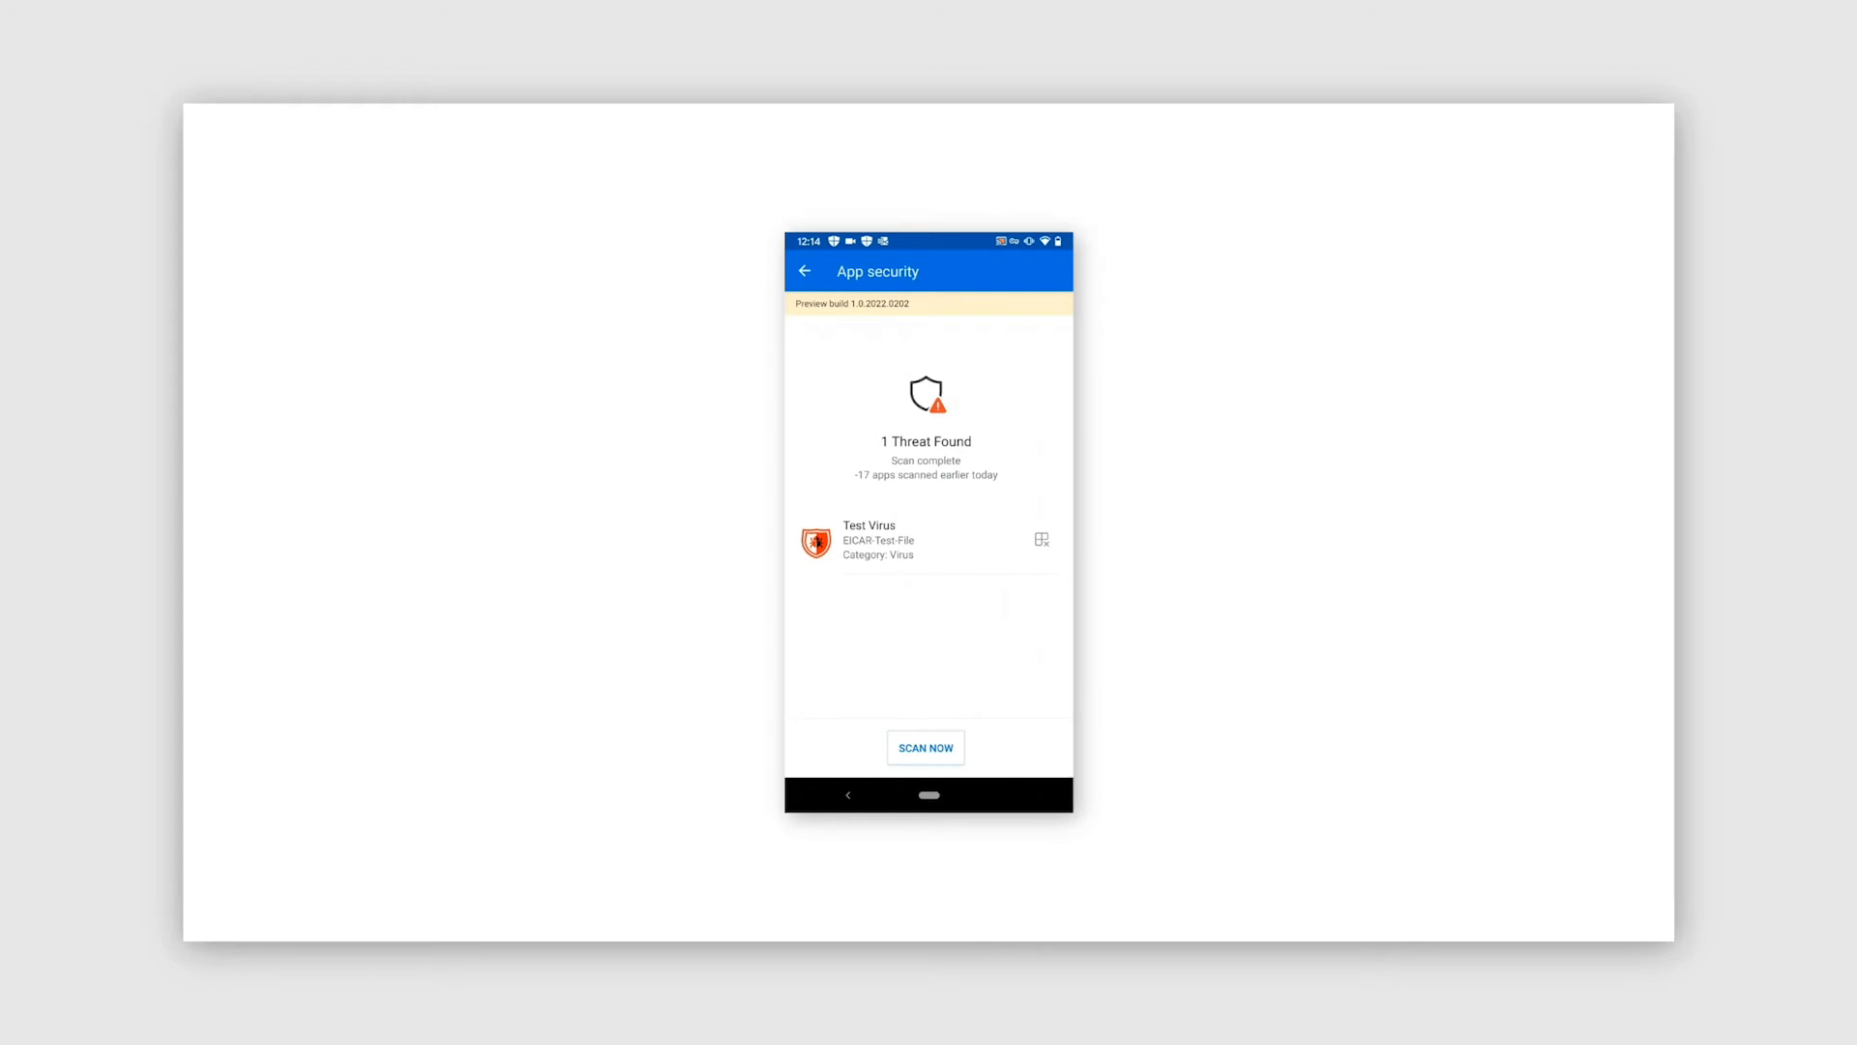
pyautogui.click(1040, 539)
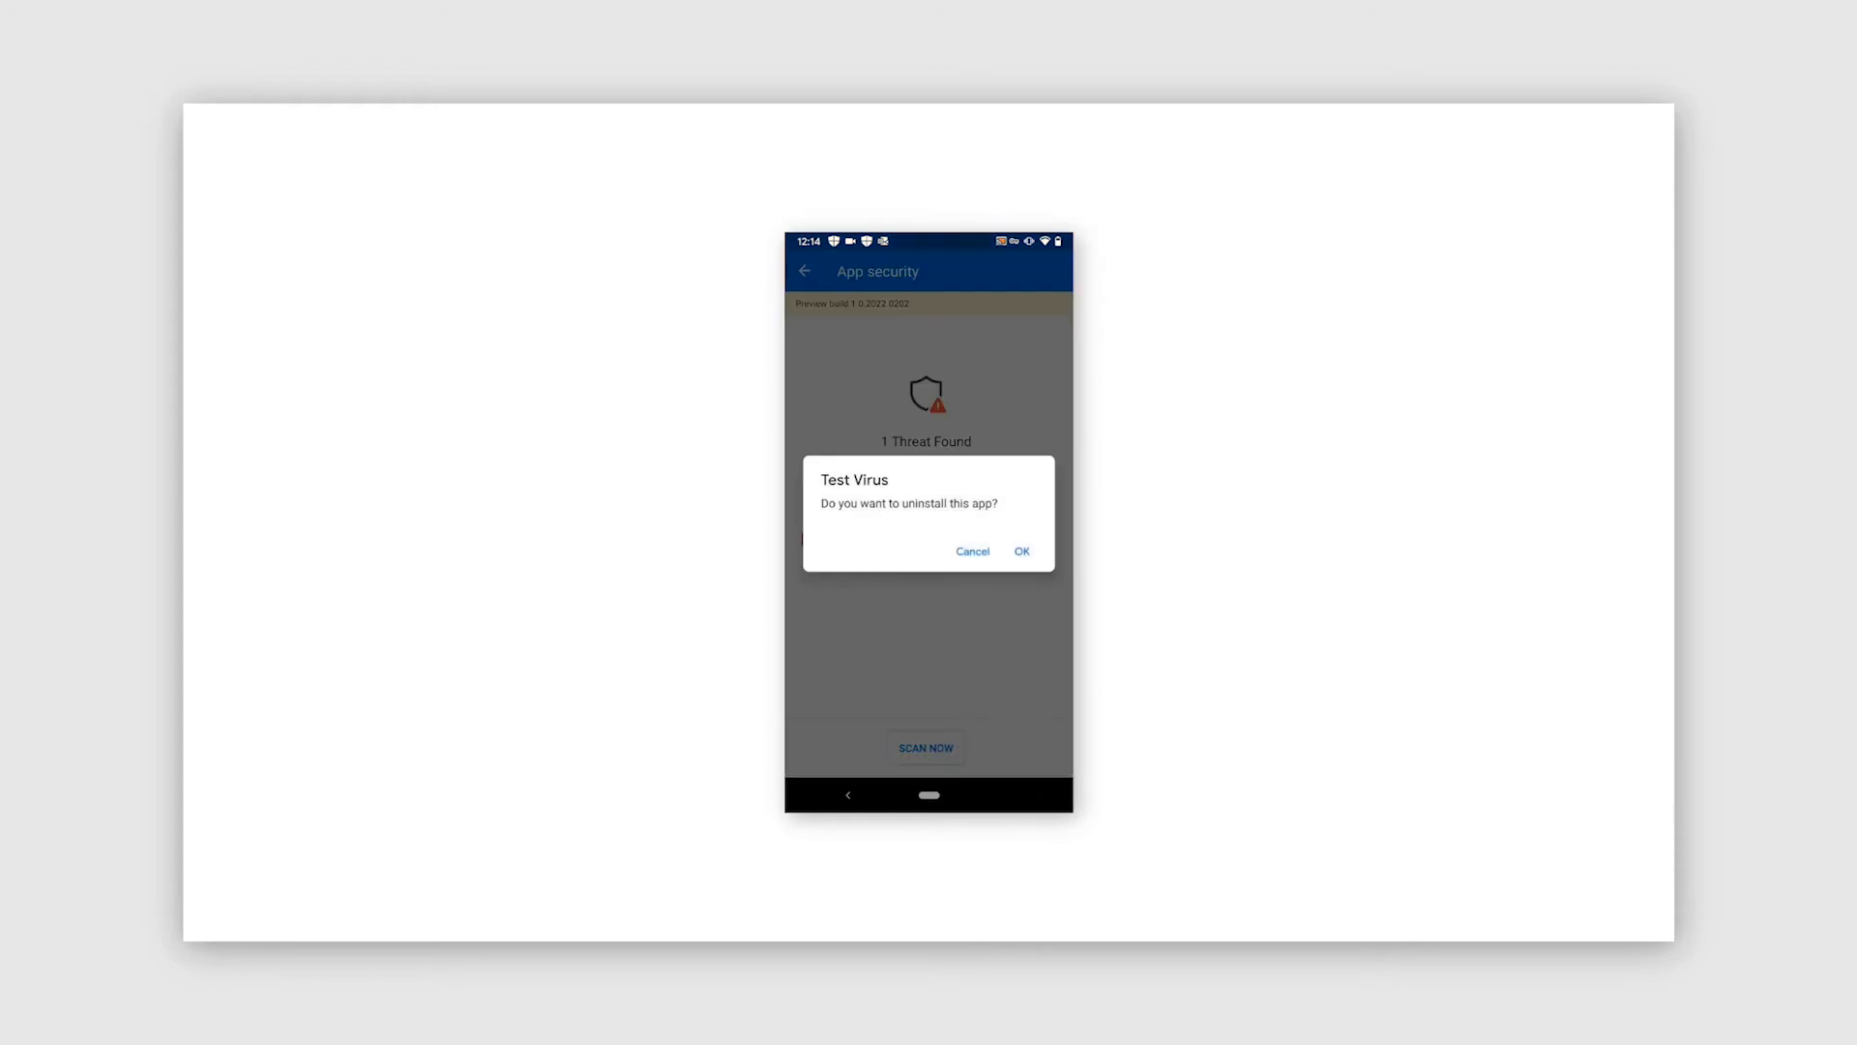
pyautogui.click(1020, 550)
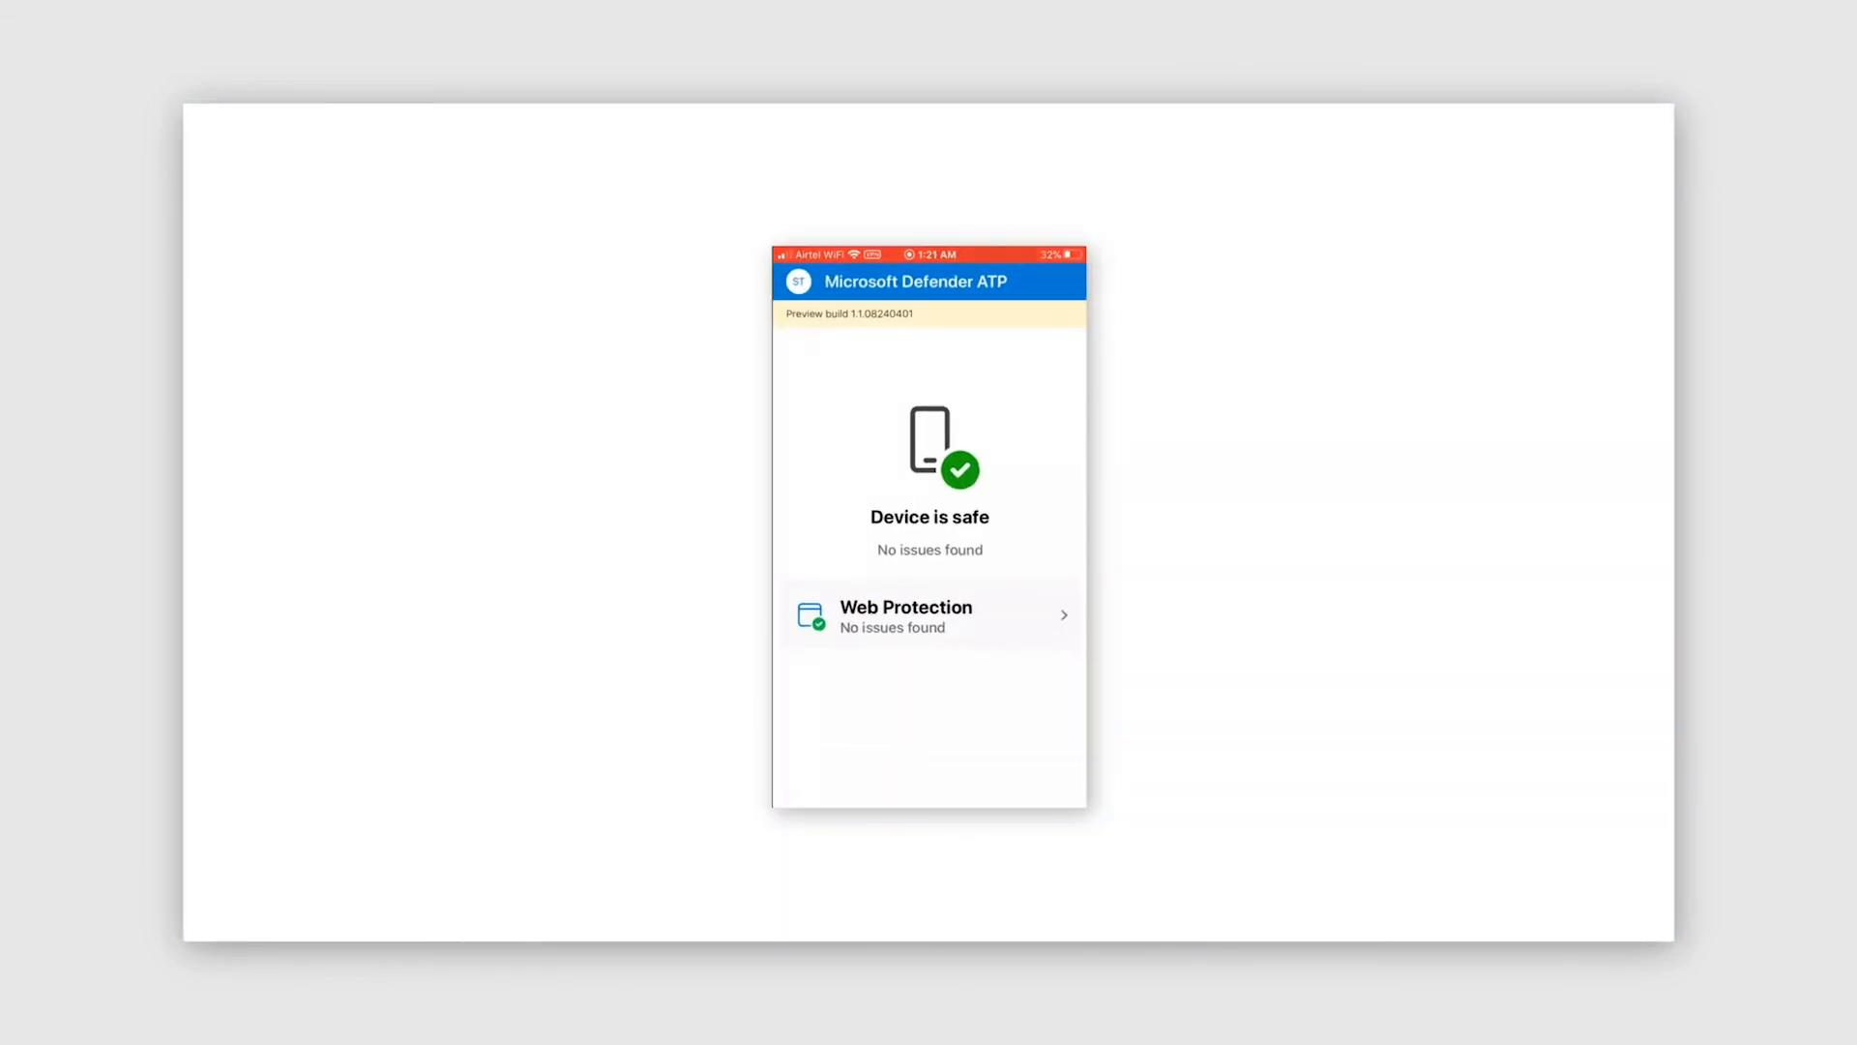
# Step: Check Web Protection is on, go back, then open the lottery message's bit.ly link
pyautogui.click(929, 615)
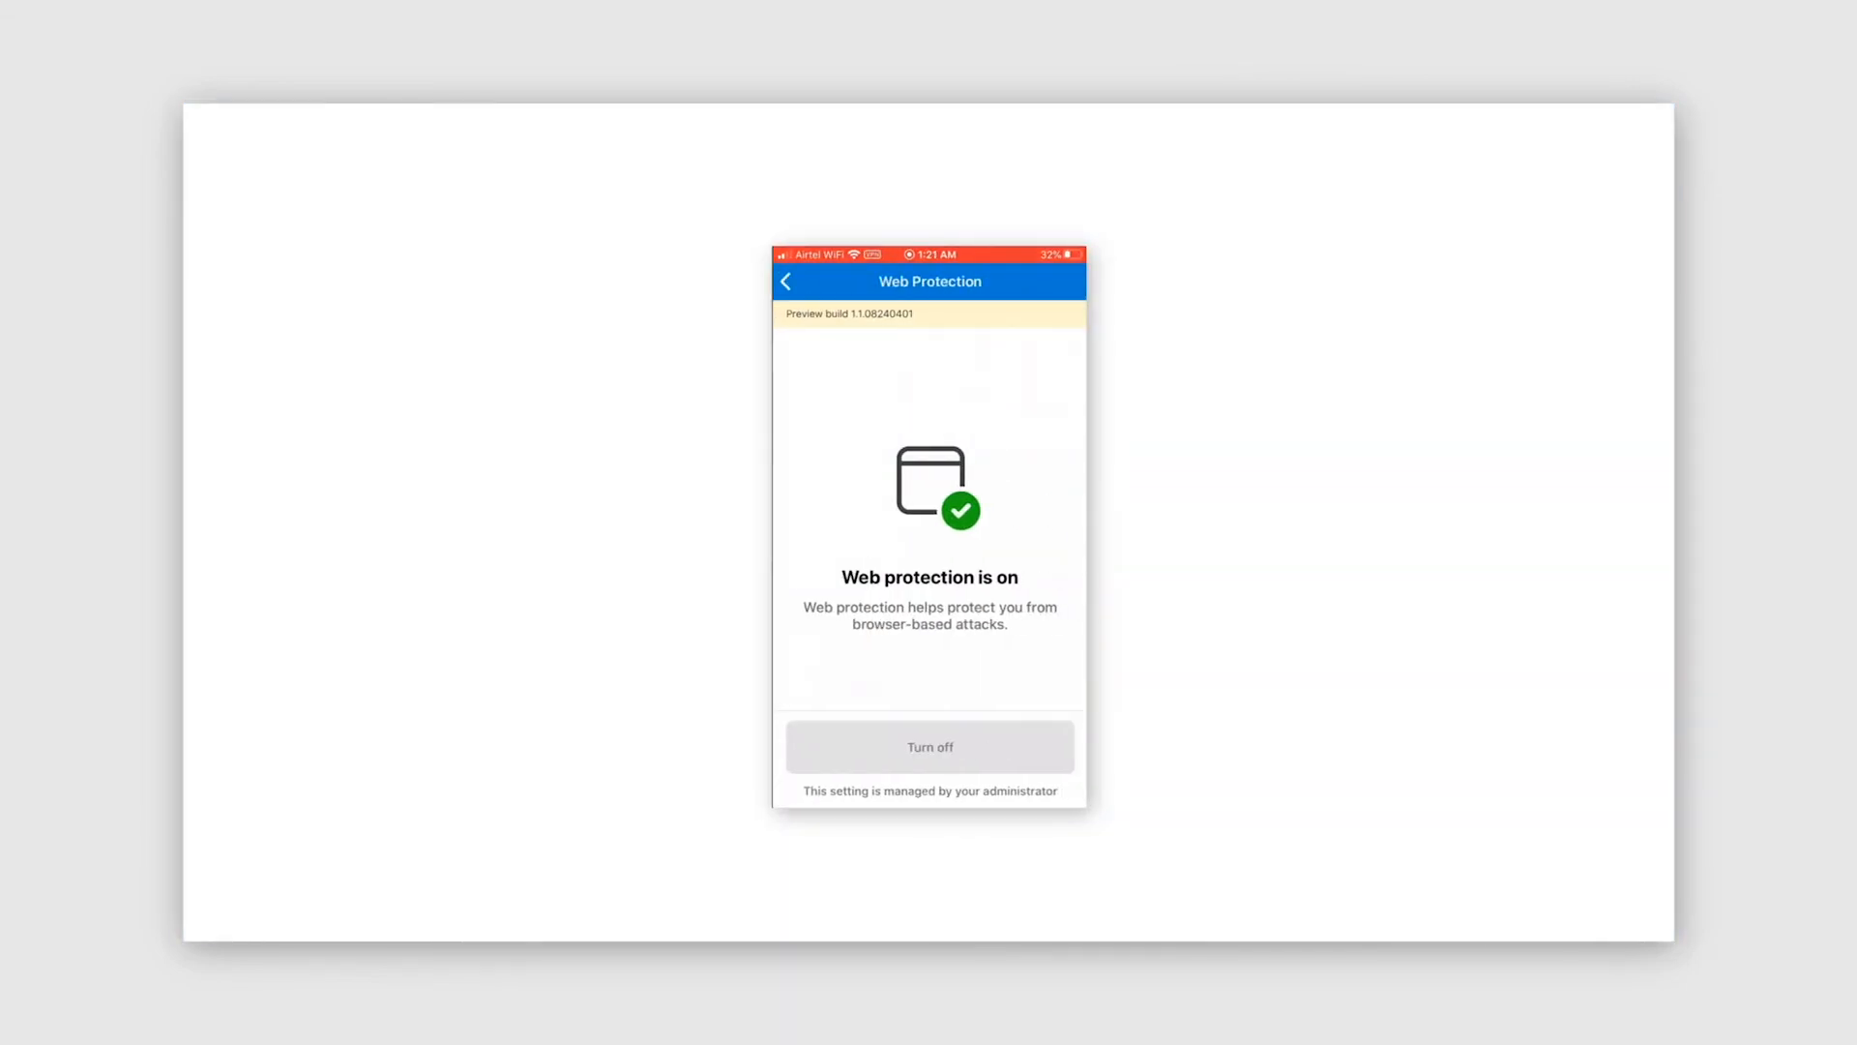
pyautogui.click(785, 281)
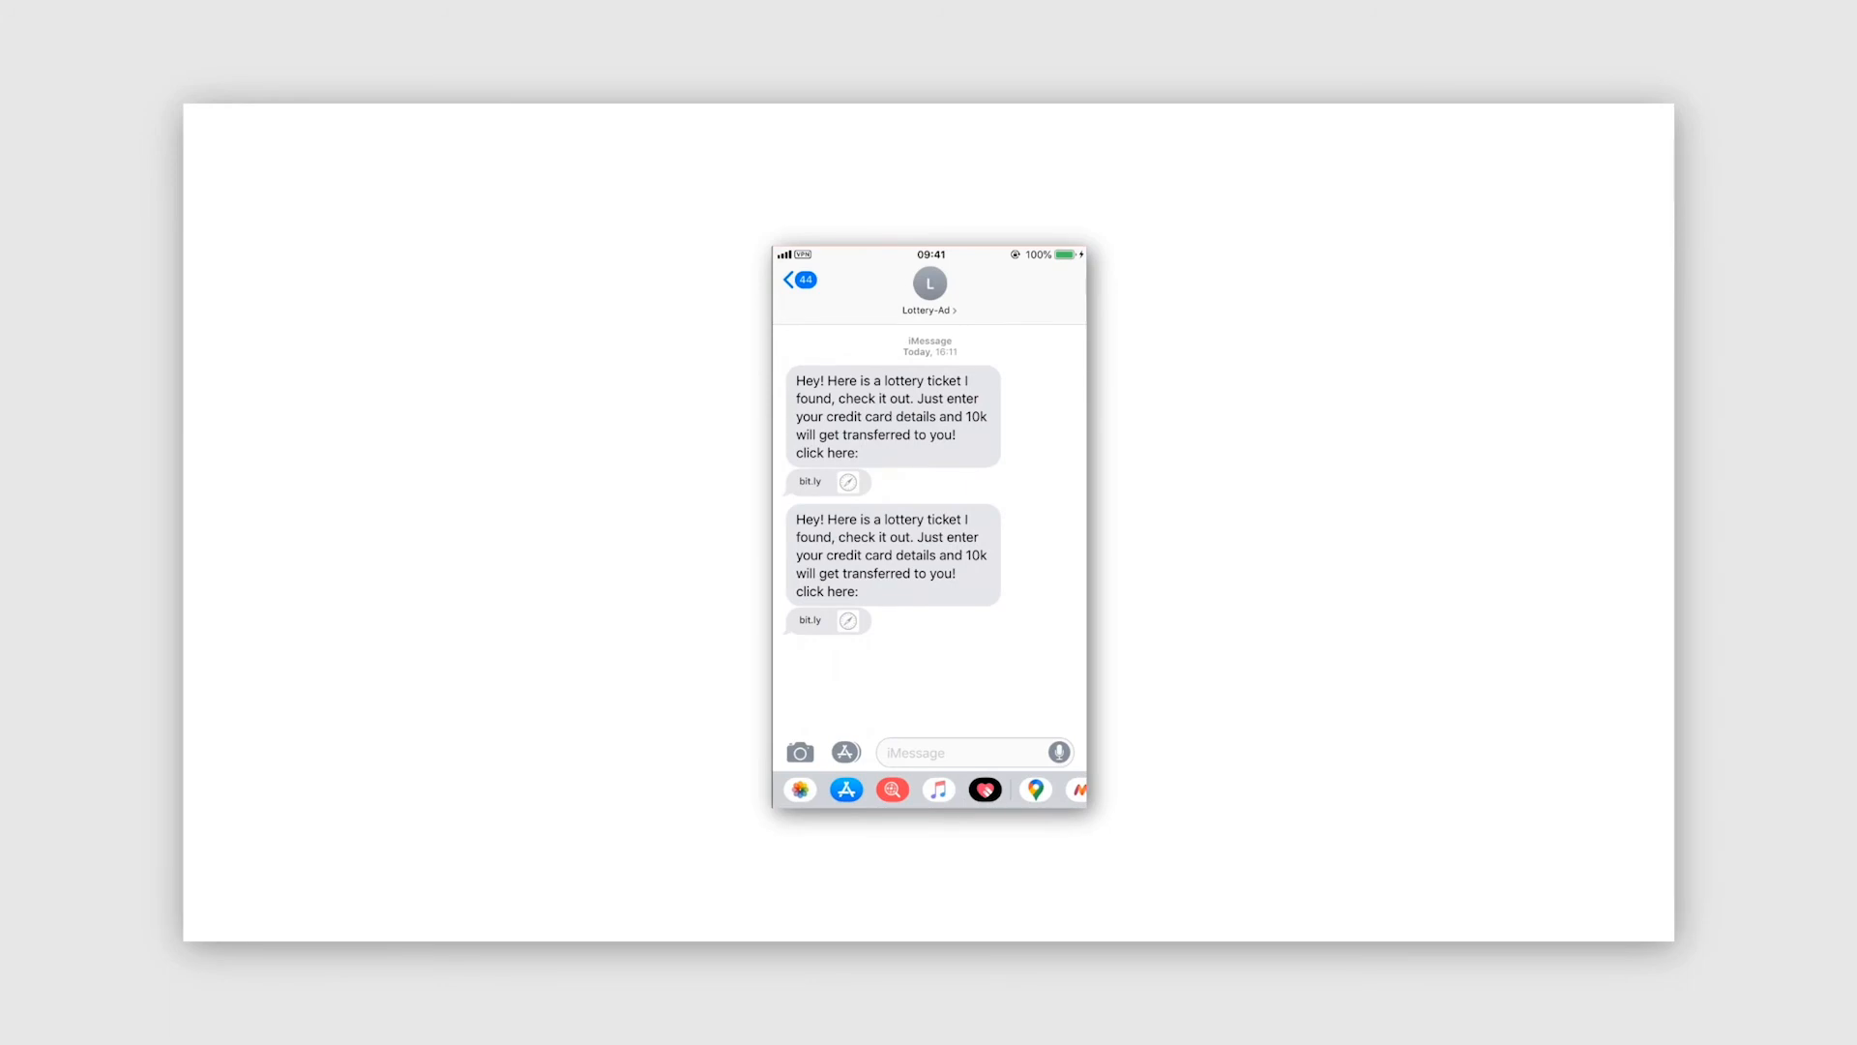
pyautogui.click(811, 480)
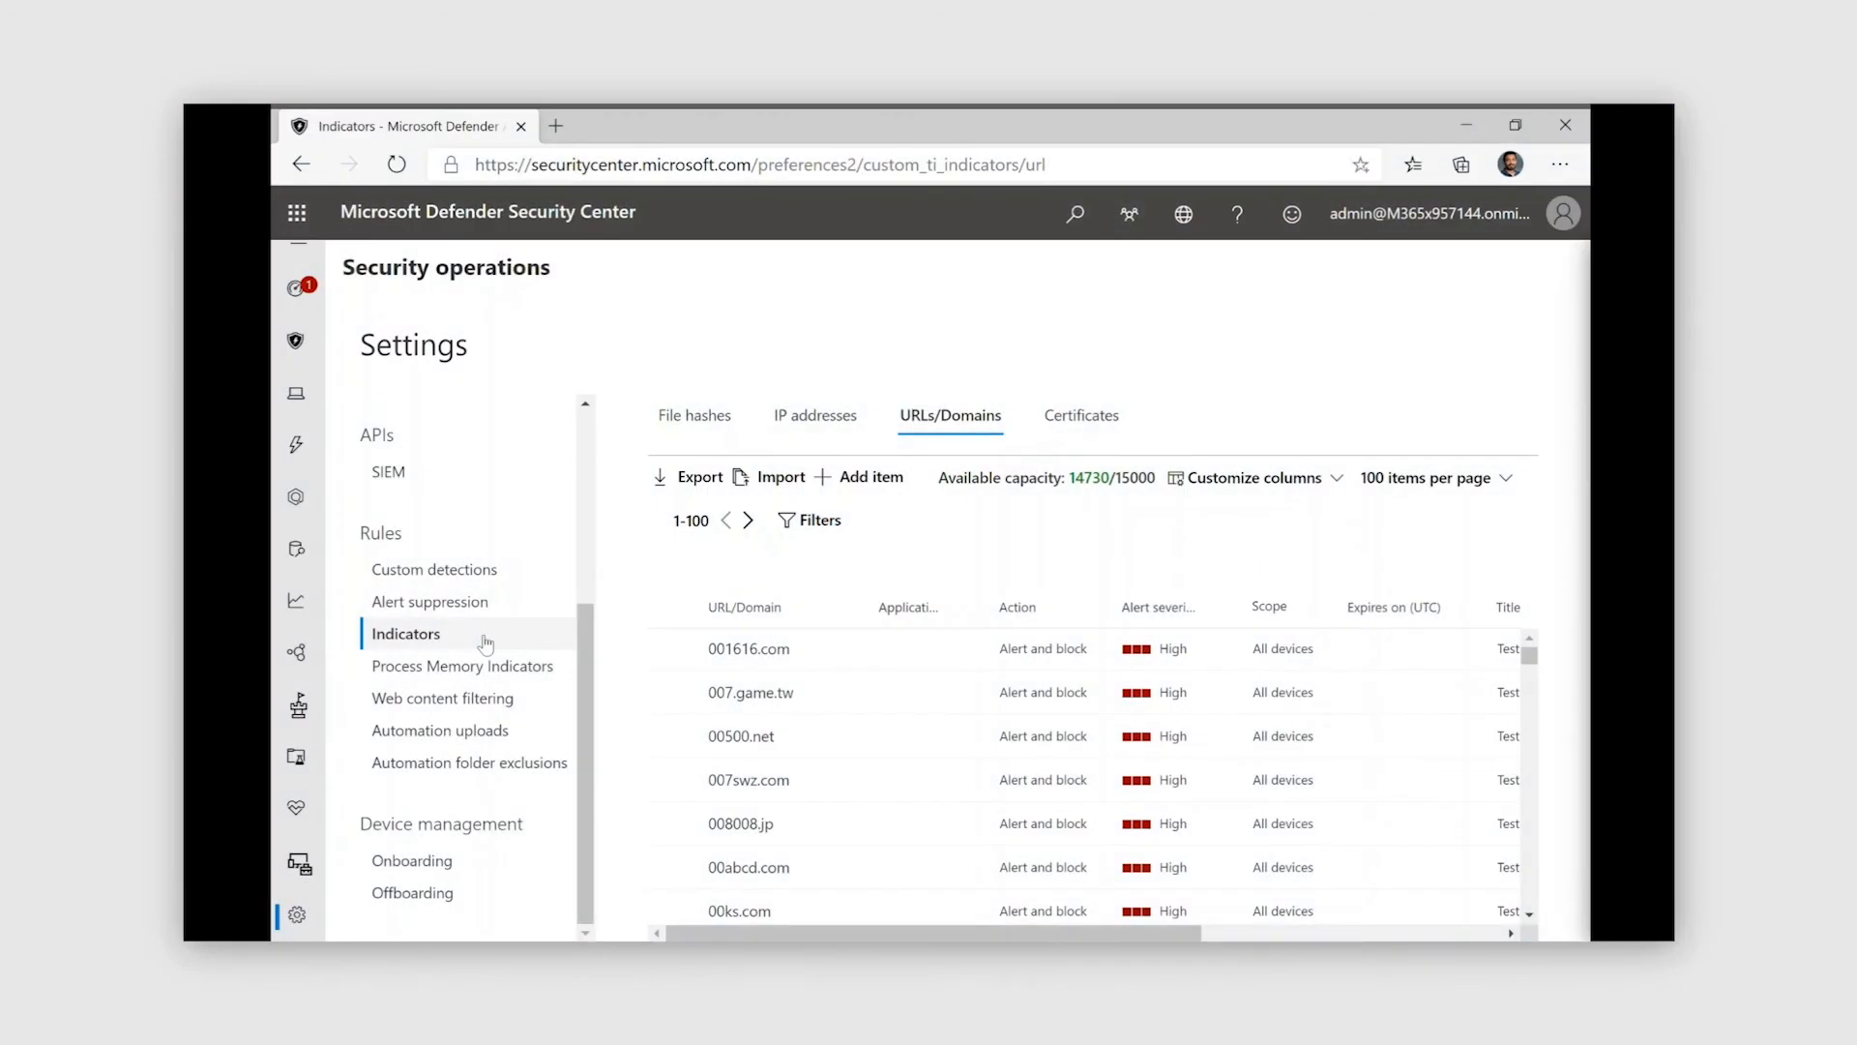
# Step: Add a Gambling.com domain indicator, step through Action, Scope and Summary, and save it
pyautogui.click(863, 476)
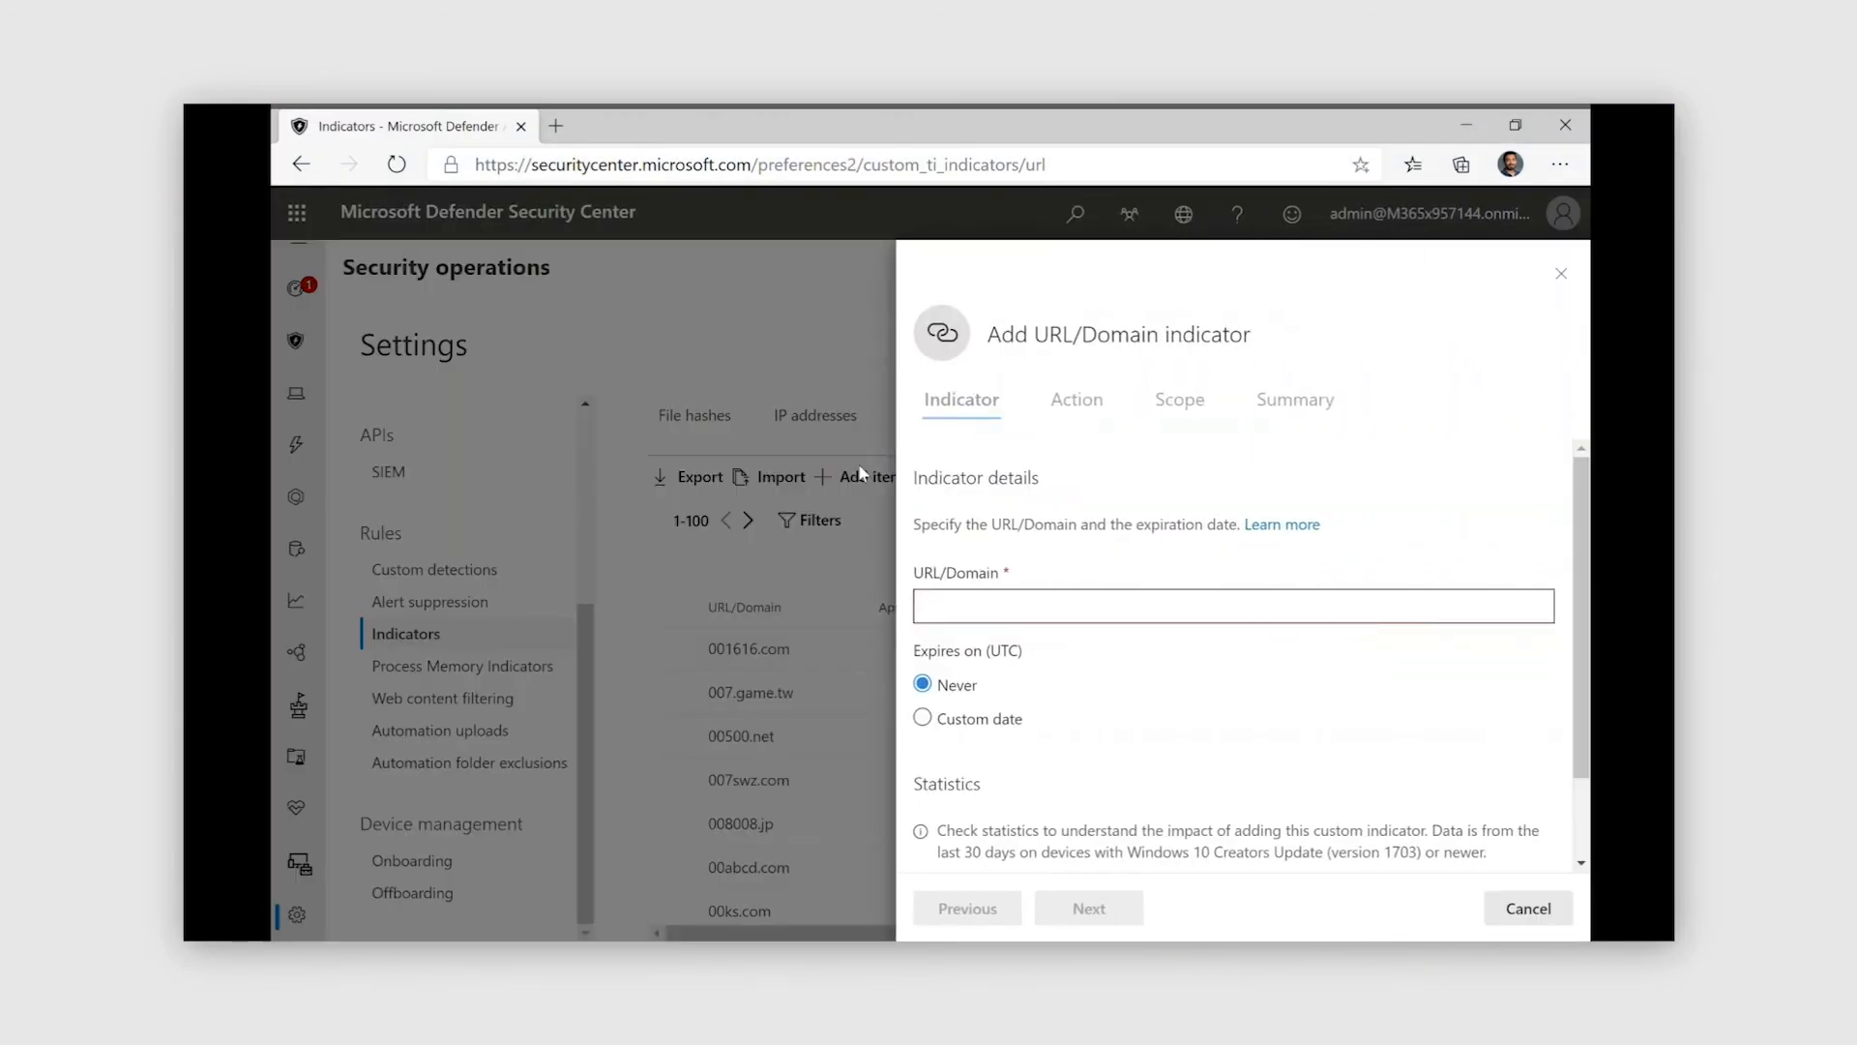
pyautogui.write('Gambling.com')
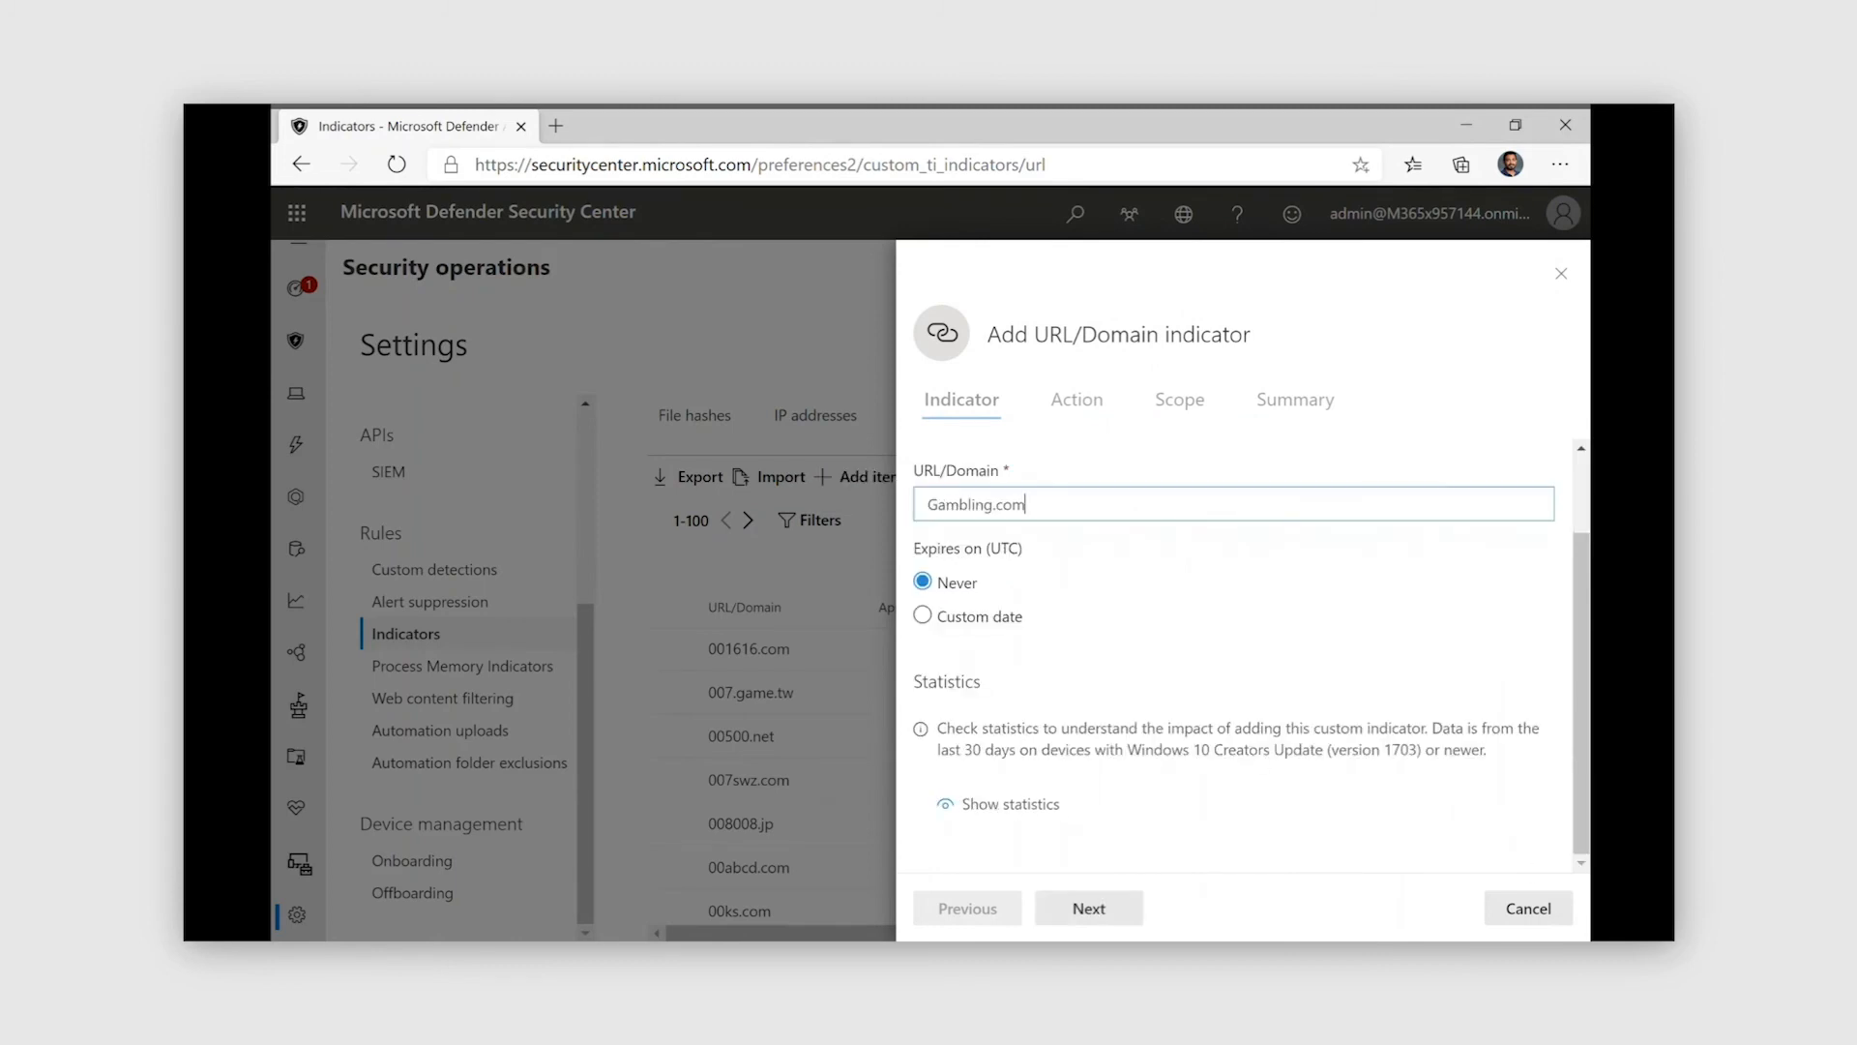
pyautogui.click(1088, 907)
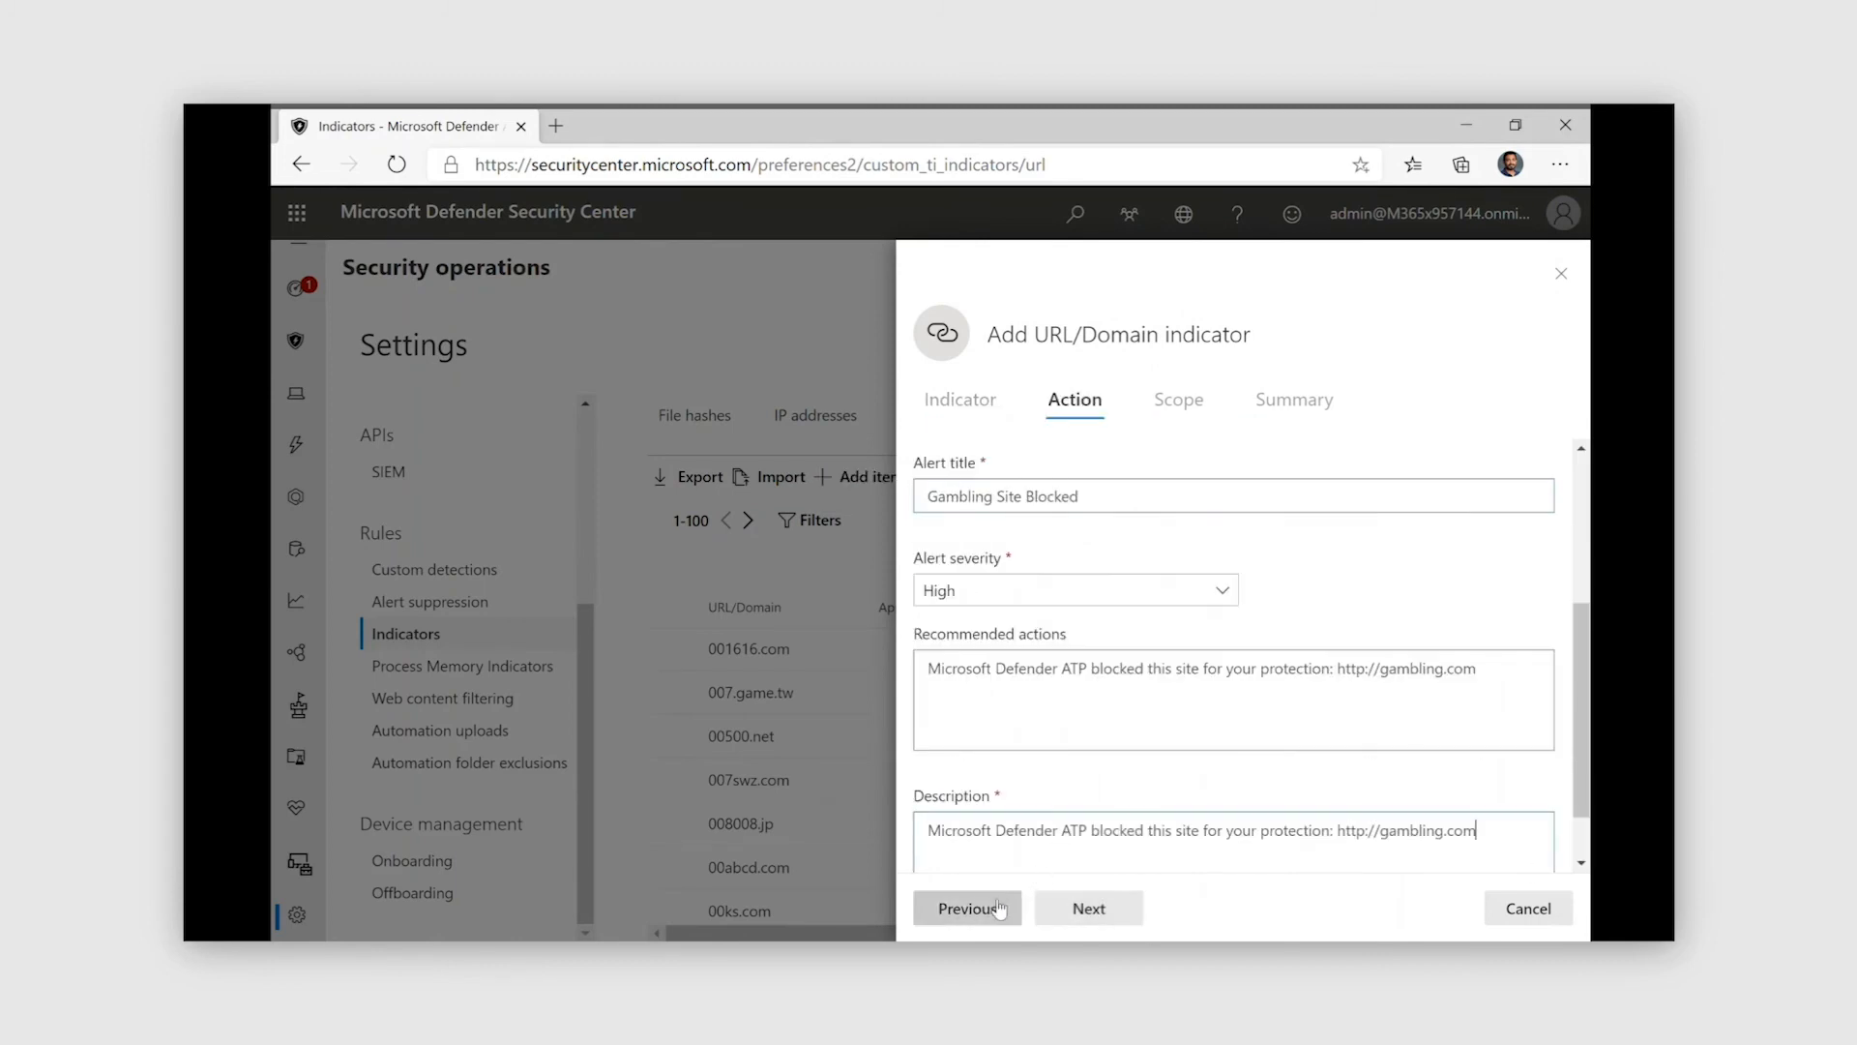
pyautogui.click(1087, 908)
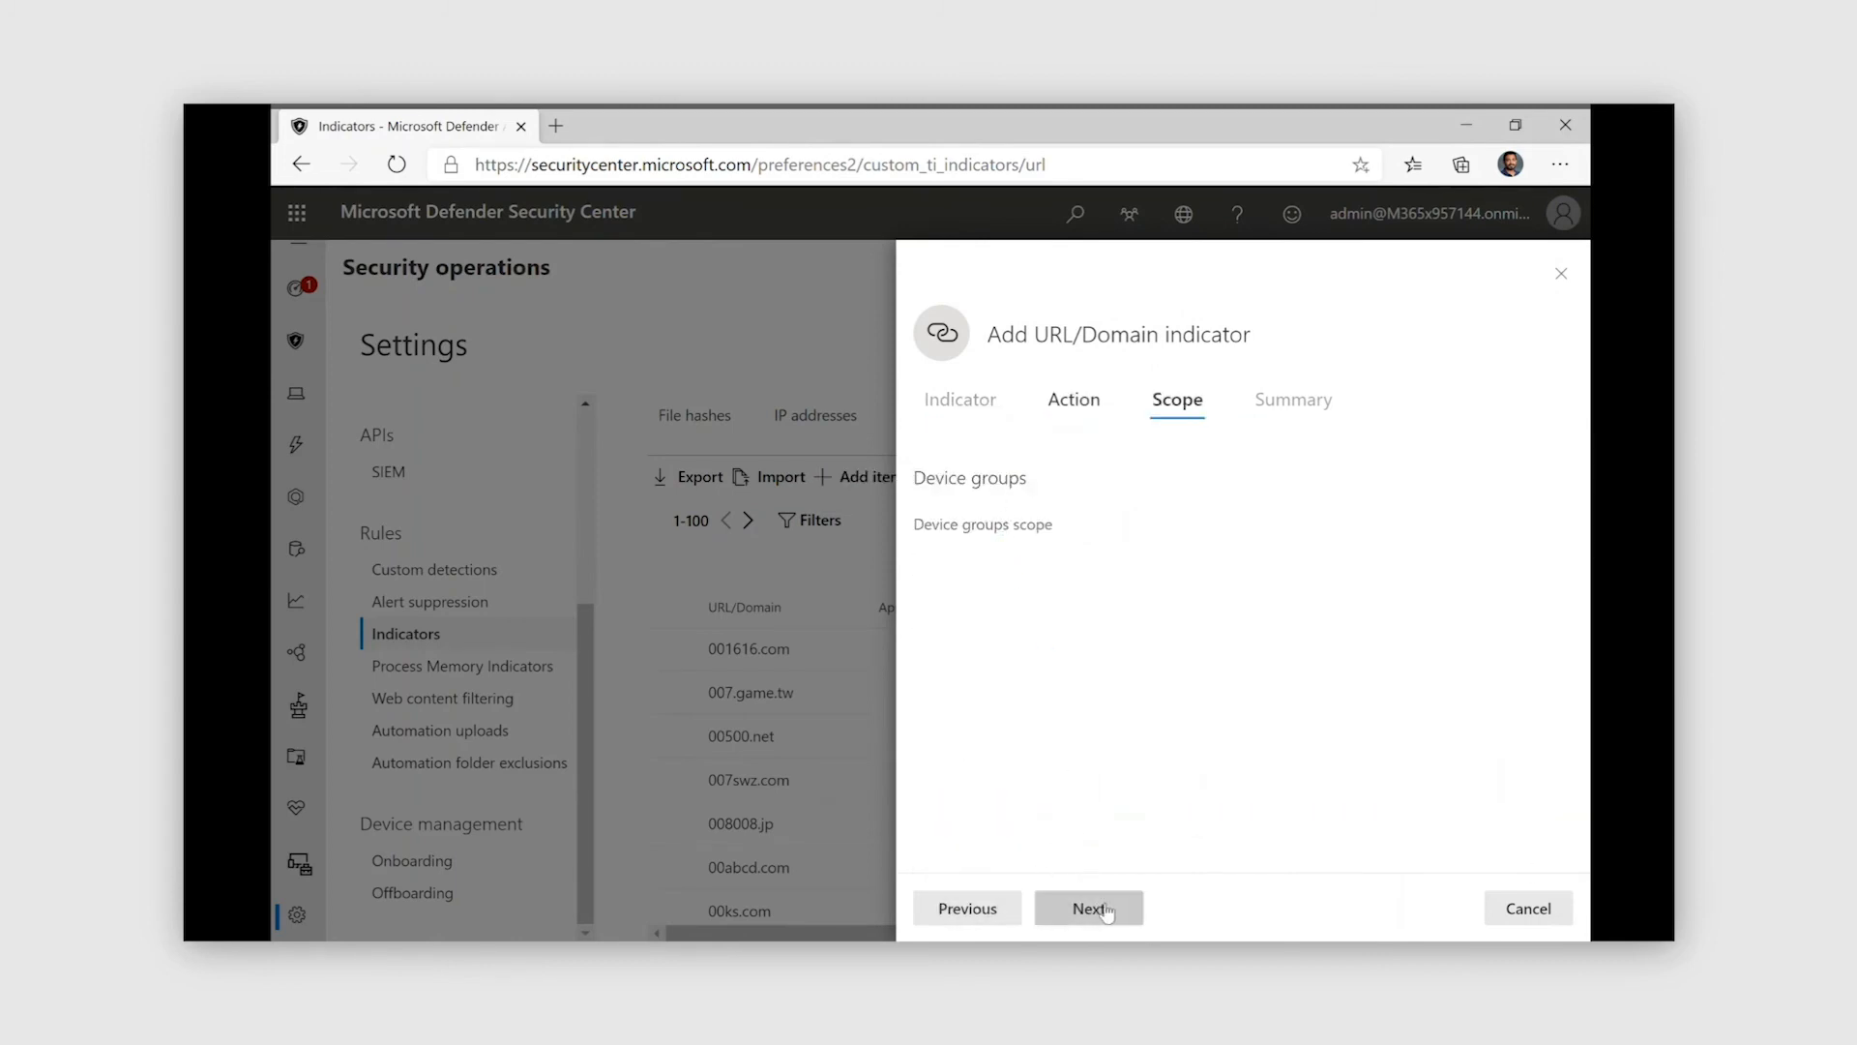
pyautogui.click(1086, 908)
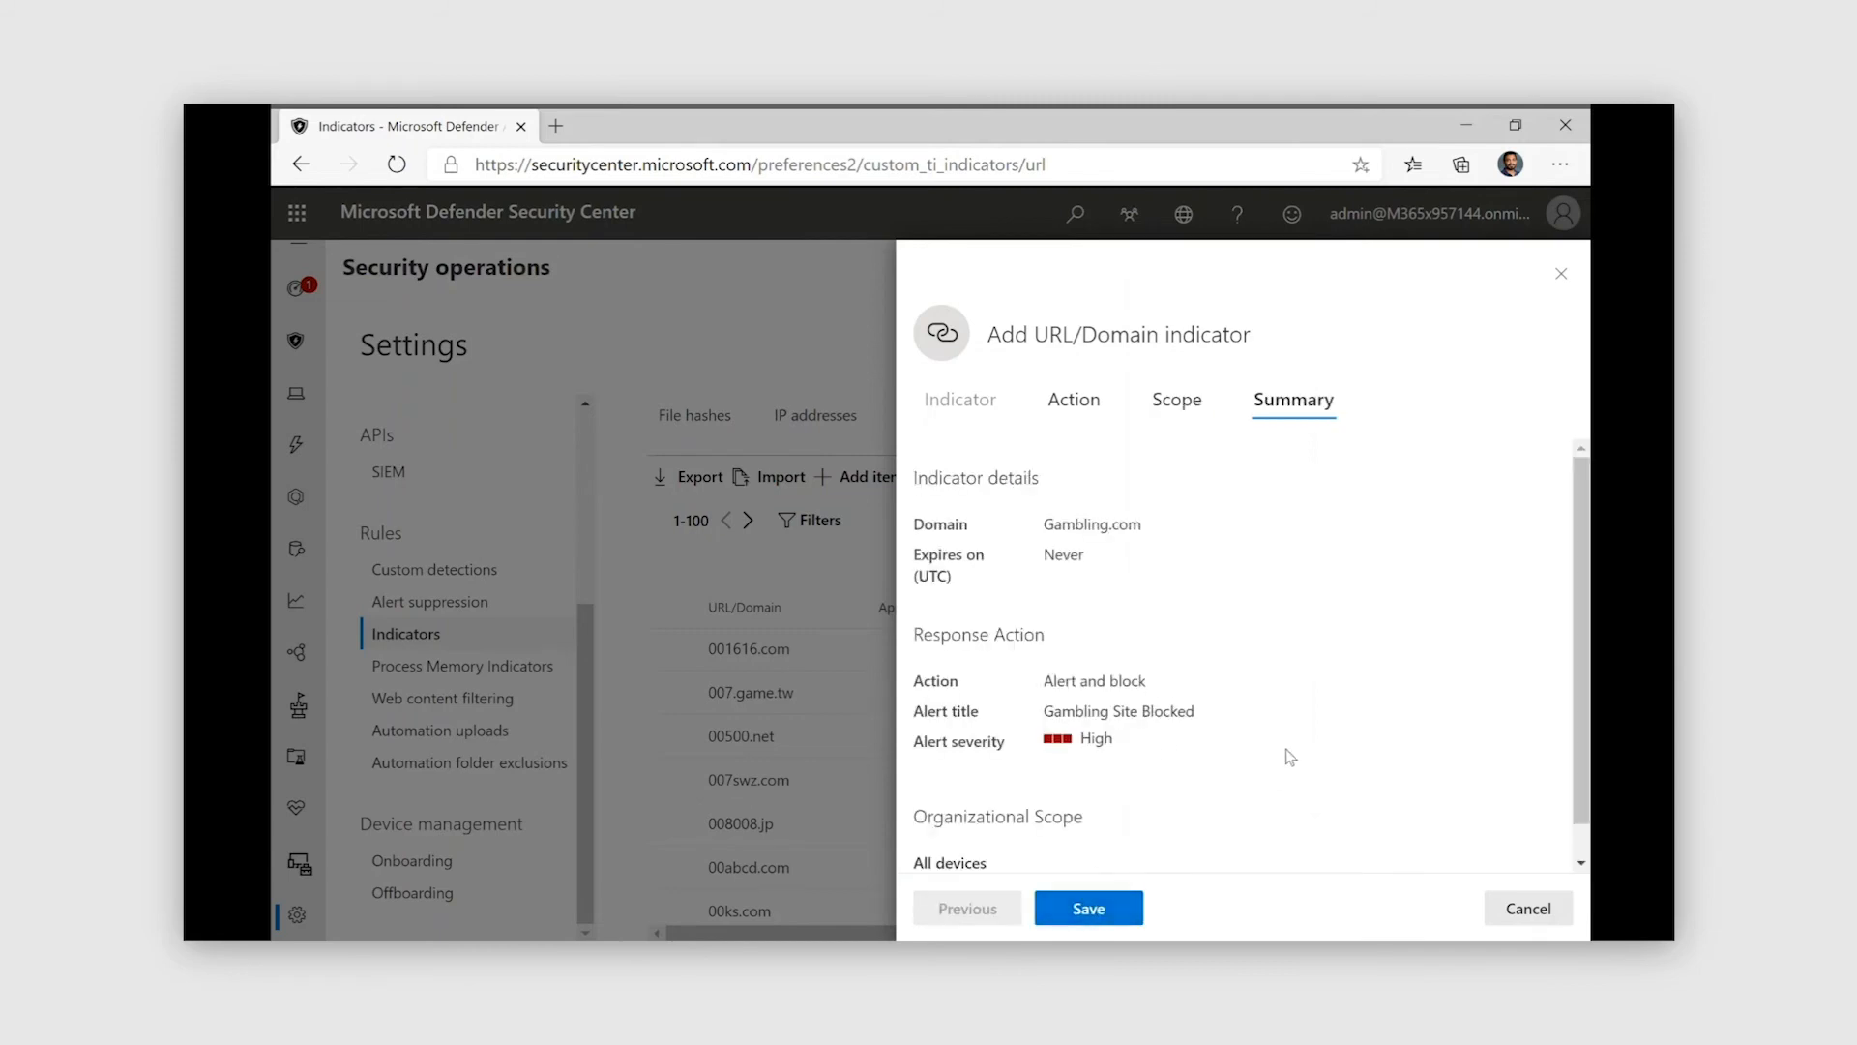
pyautogui.click(1087, 907)
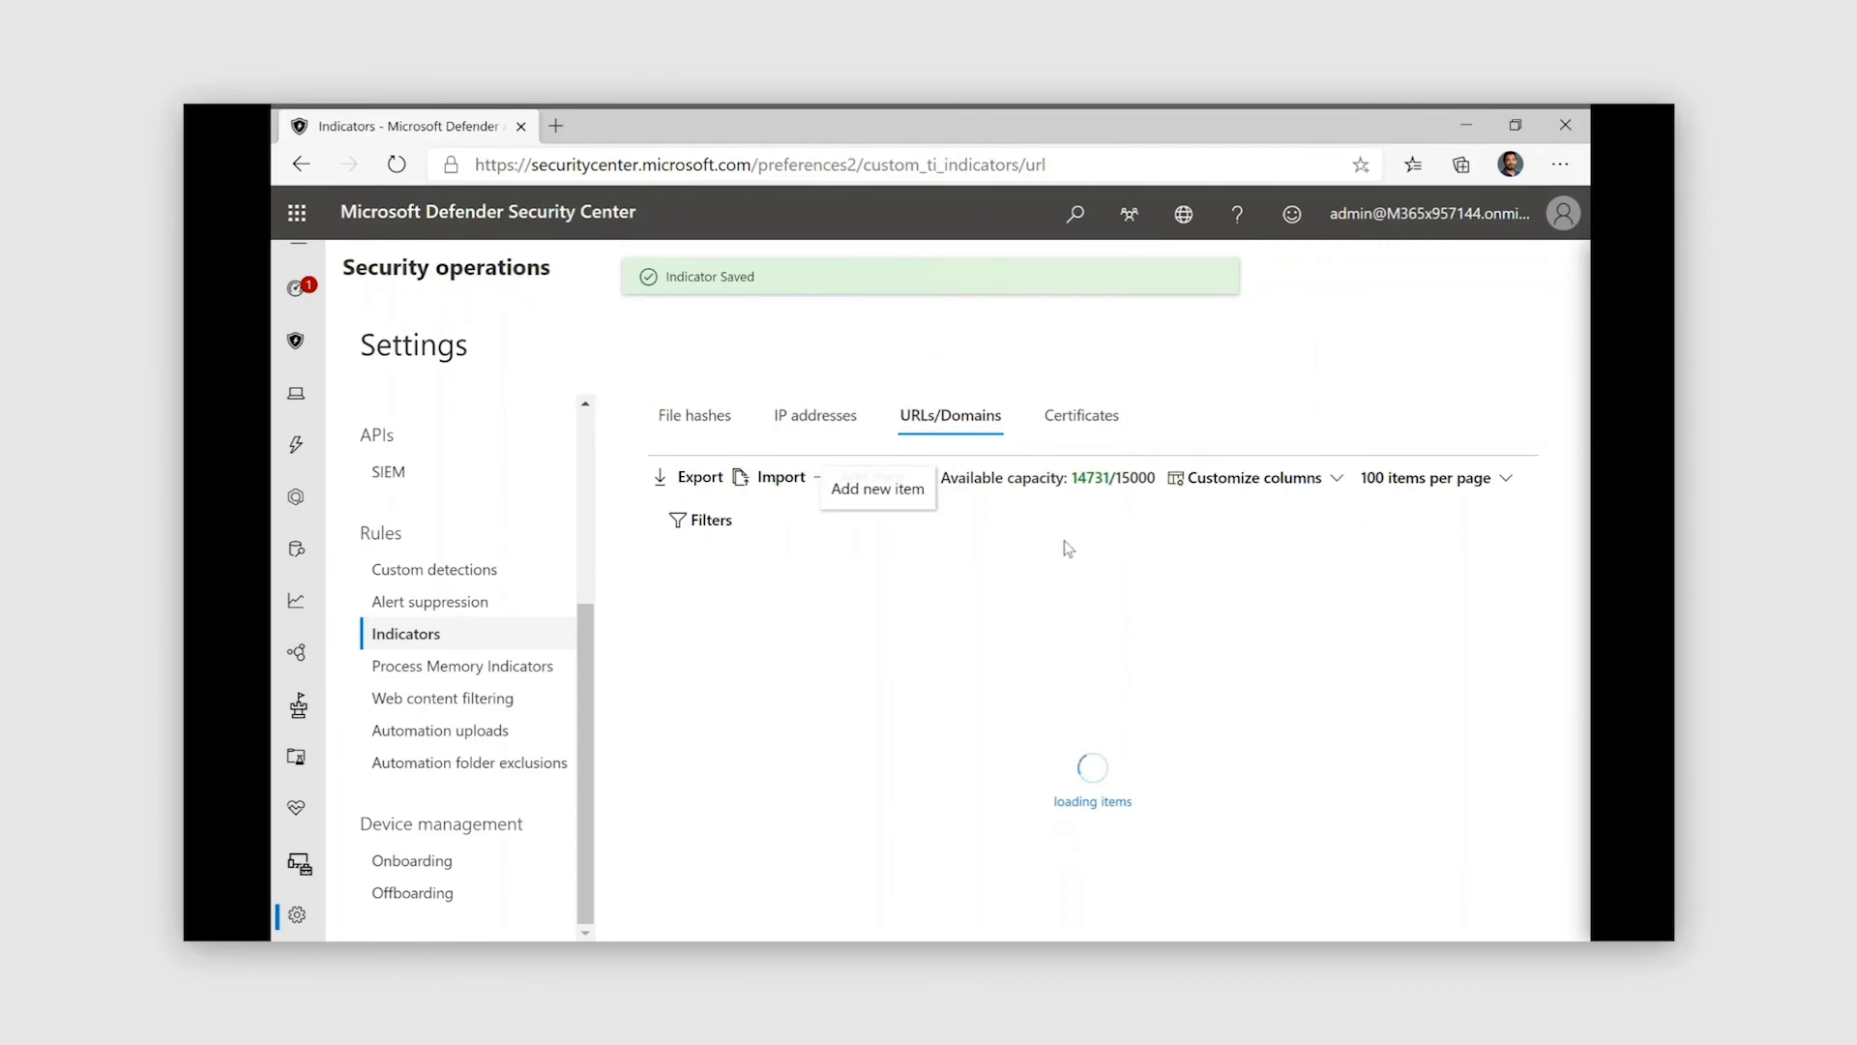
pyautogui.moveTo(1488, 269)
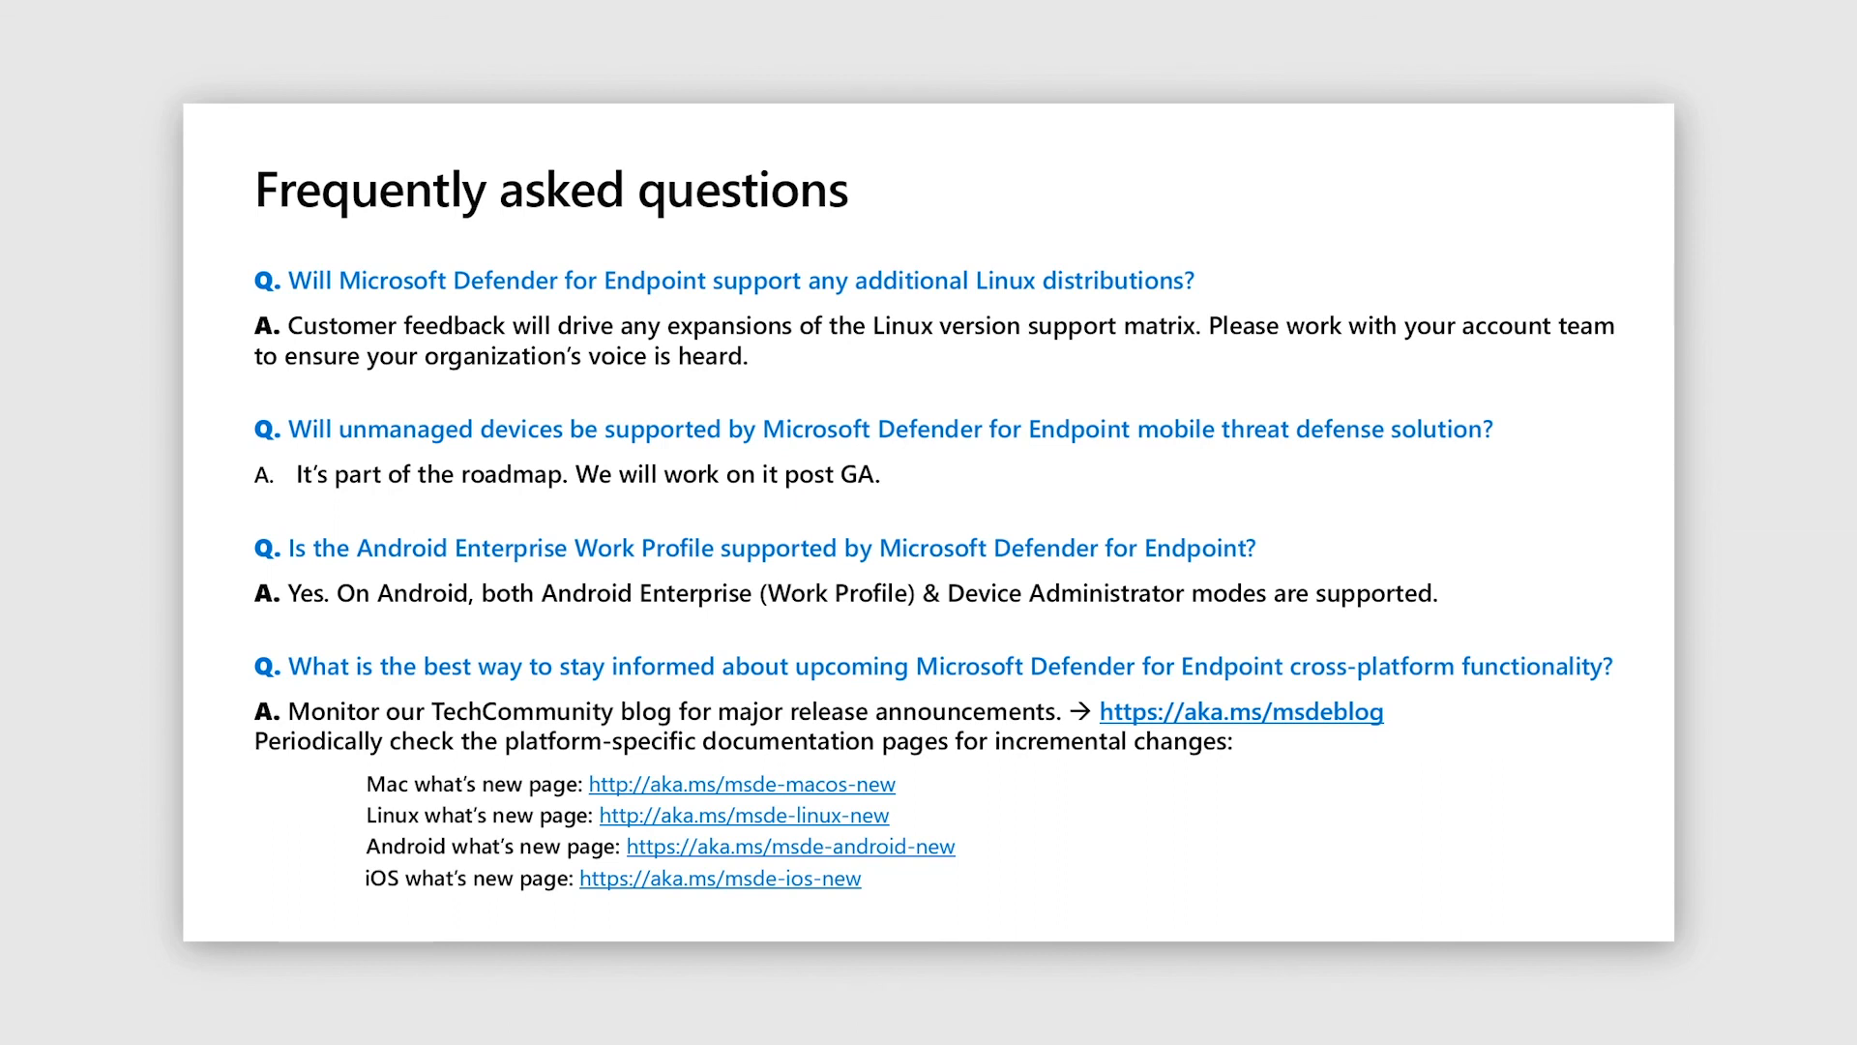
# Step: Advance from the FAQ slide to the 'We'd love your feedback!' survey slide with the QR code
pyautogui.press('right')
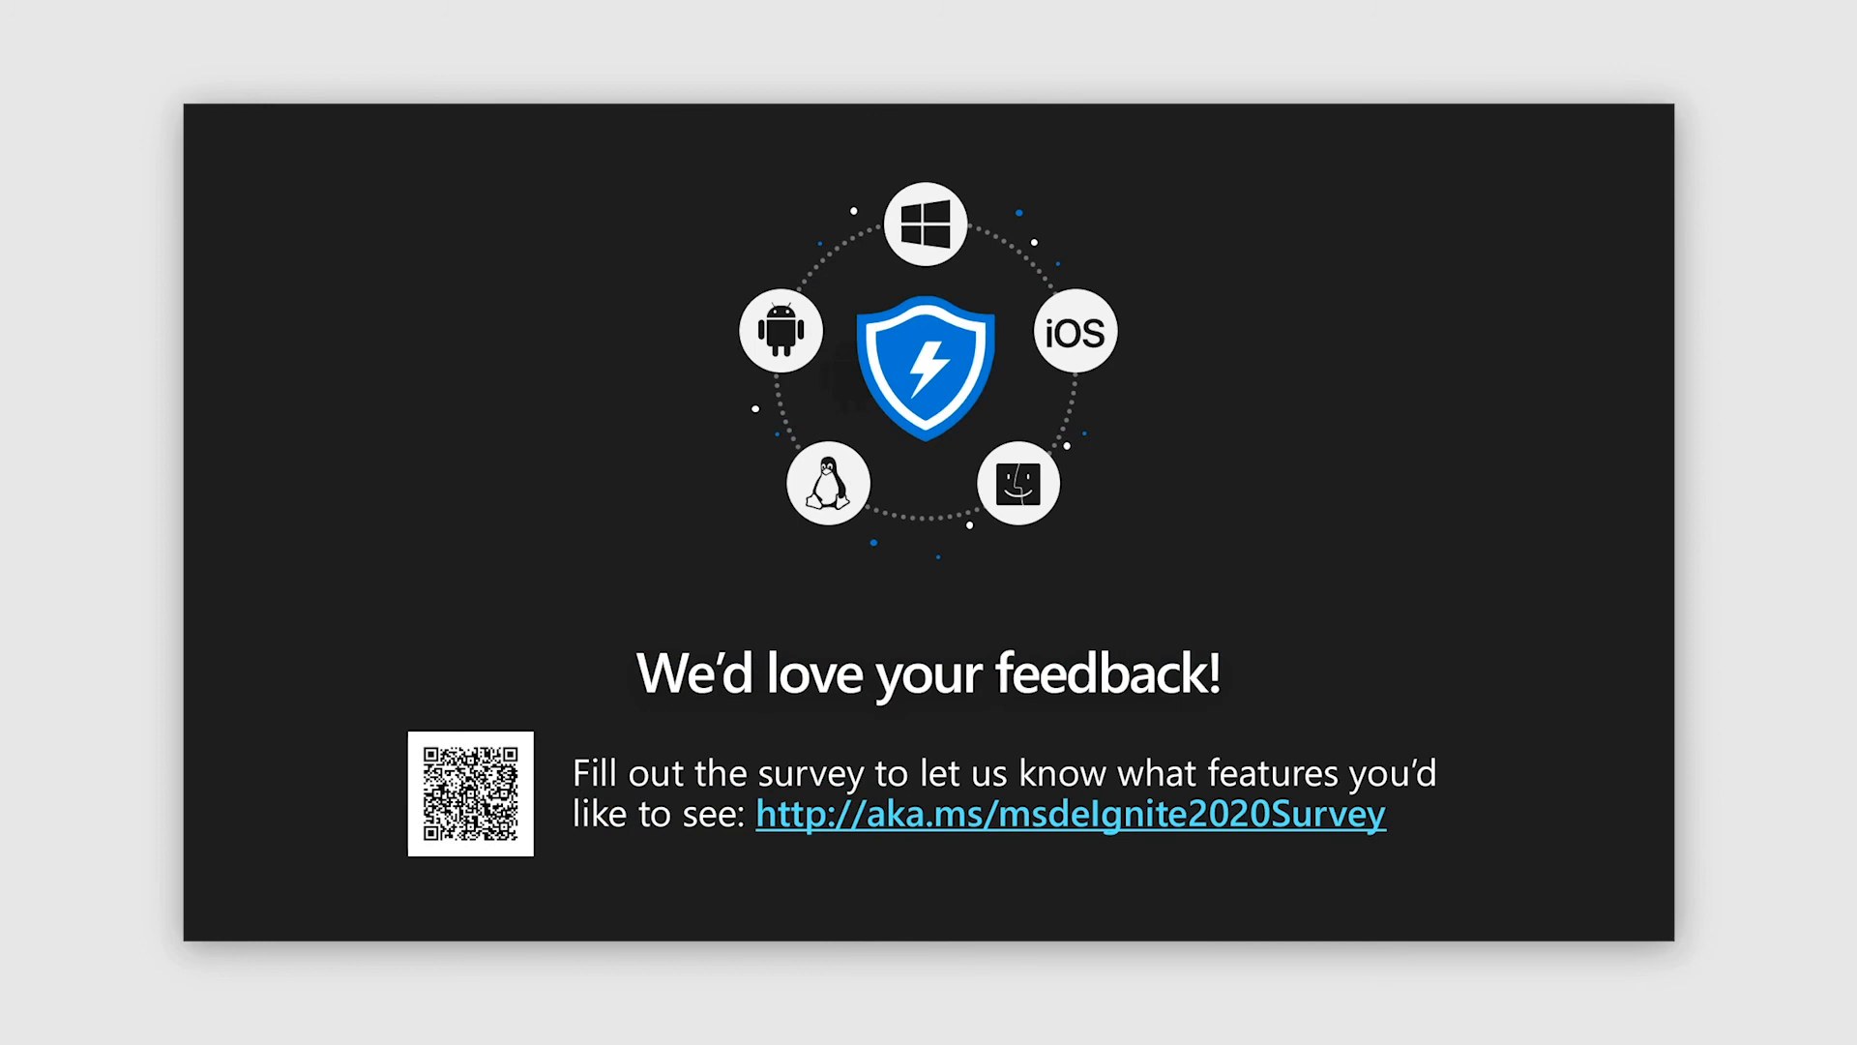